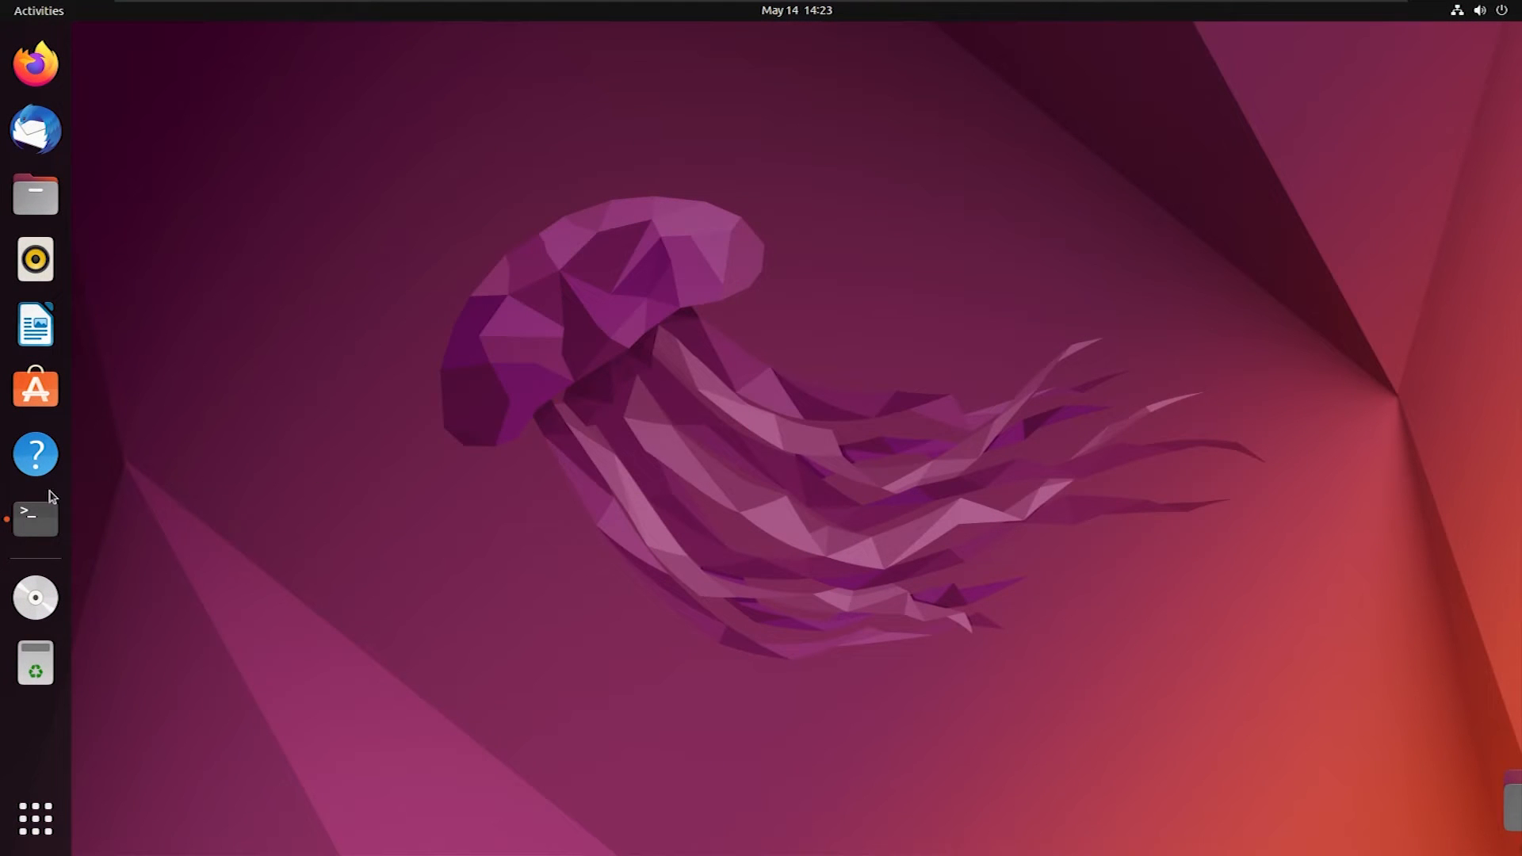
Step: Launch a terminal from the dock and change directory to /var/lib/jenkins
{"action": "left_click", "coordinate": [35, 514]}
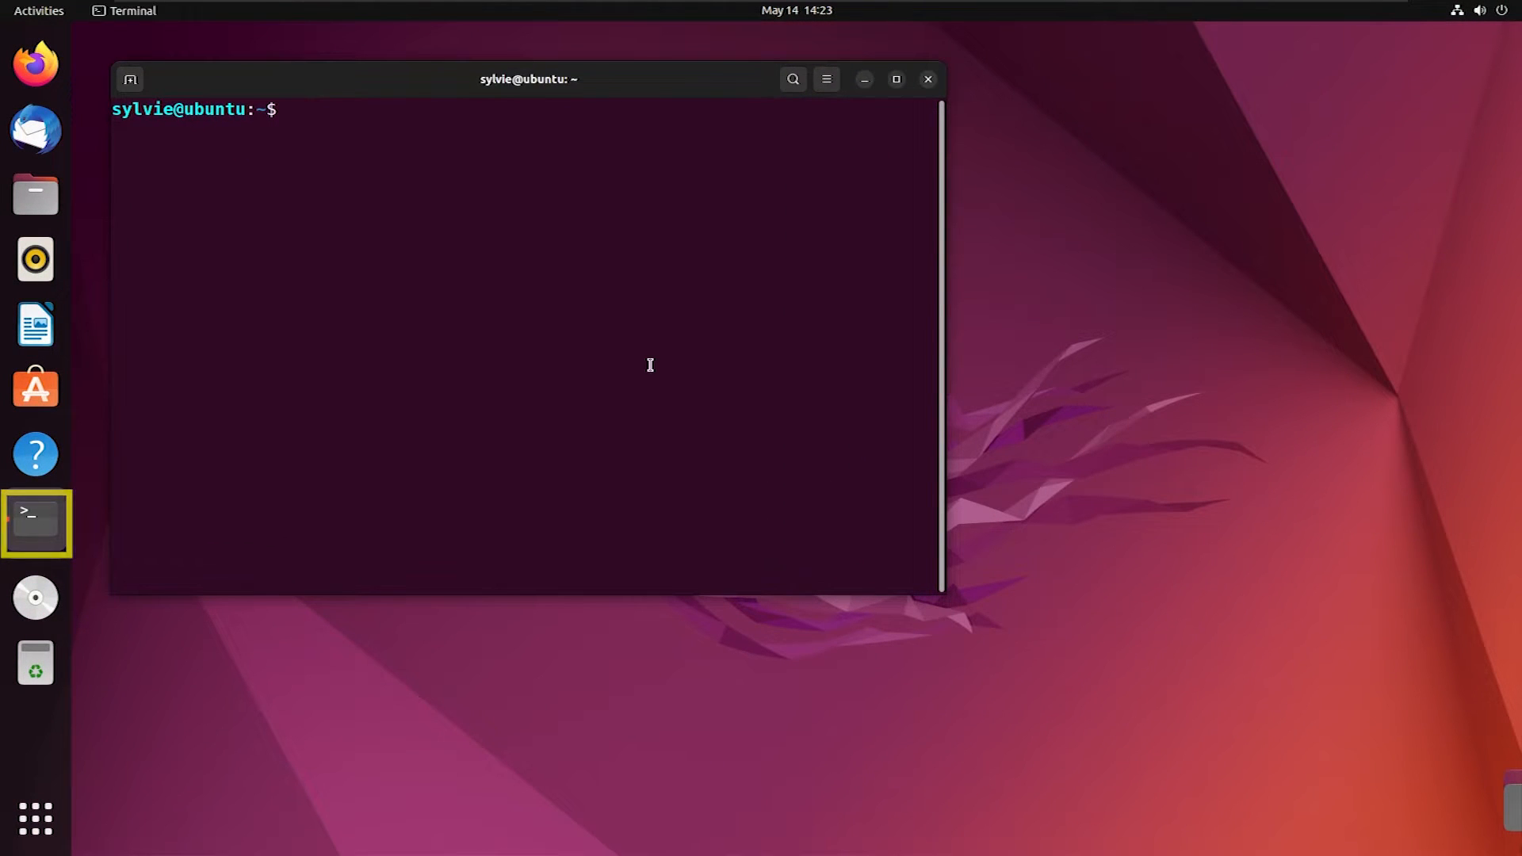
{"action": "type", "text": "cd"}
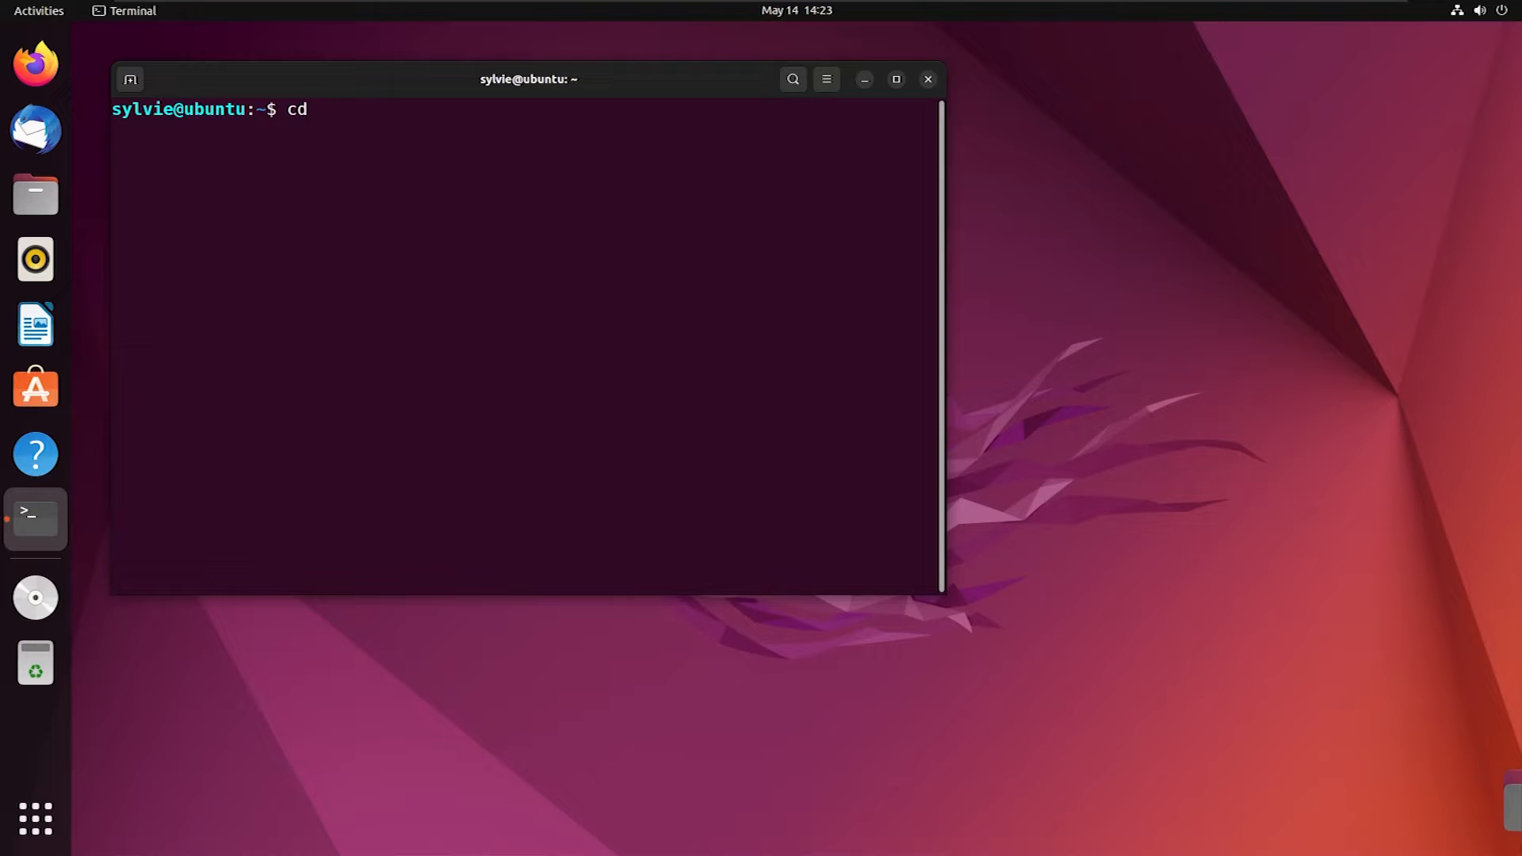
{"action": "type", "text": "/v"}
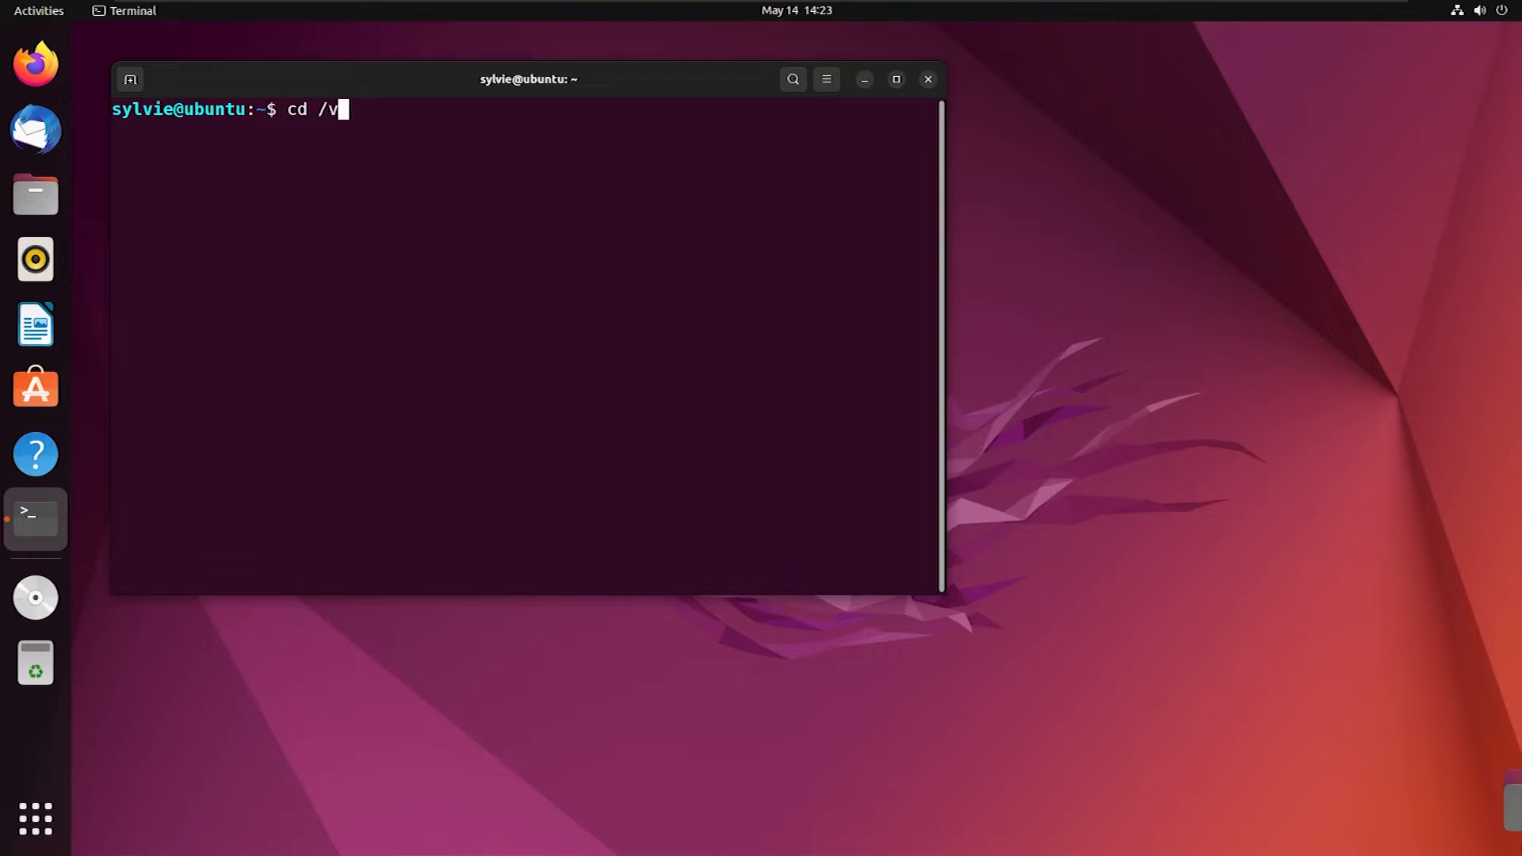
{"action": "type", "text": "ar/"}
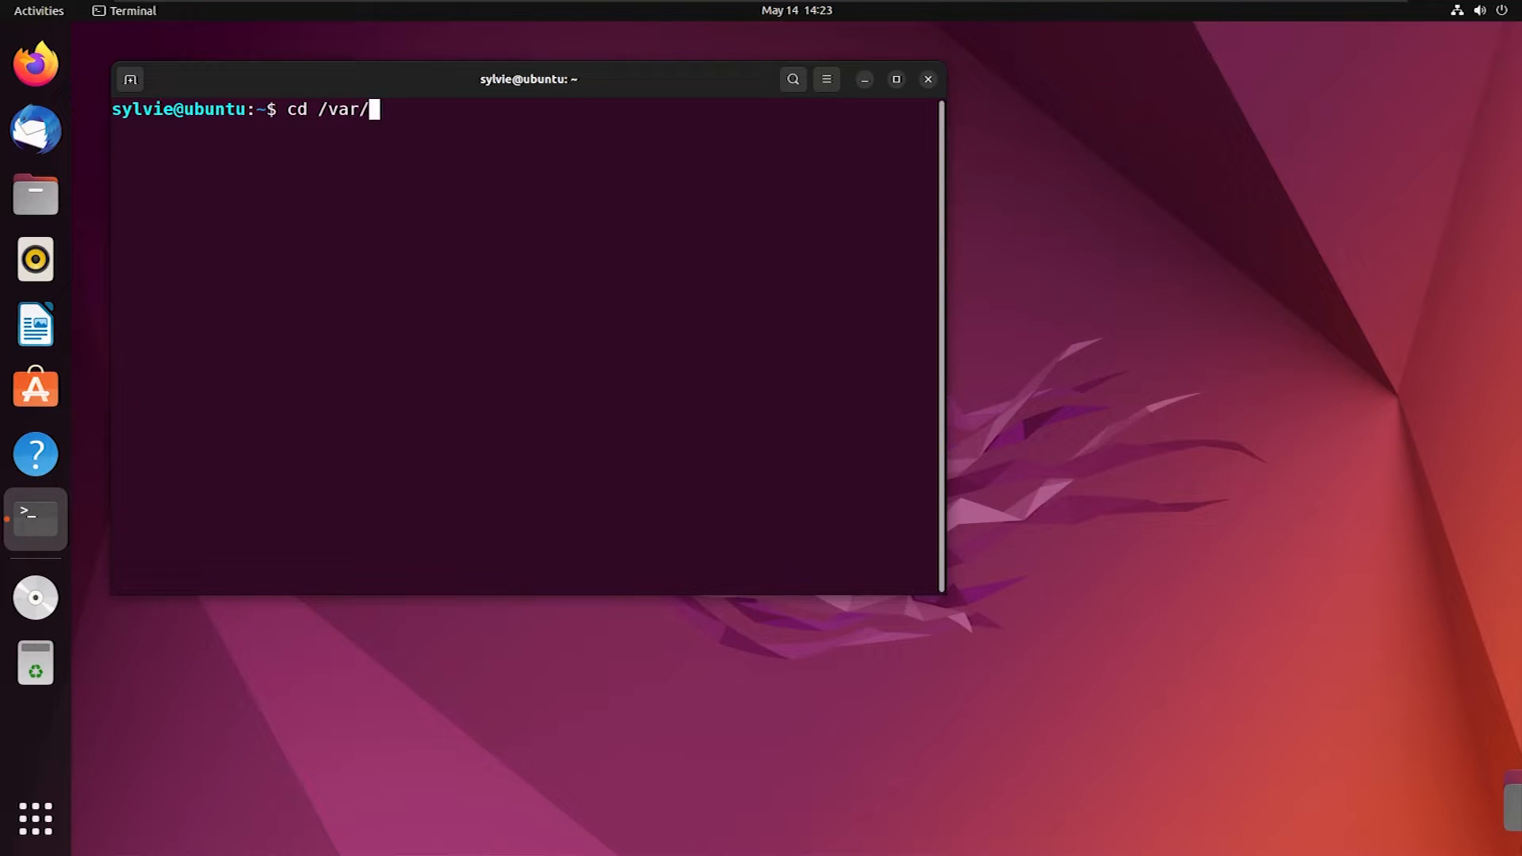
{"action": "type", "text": "lib/jenkin"}
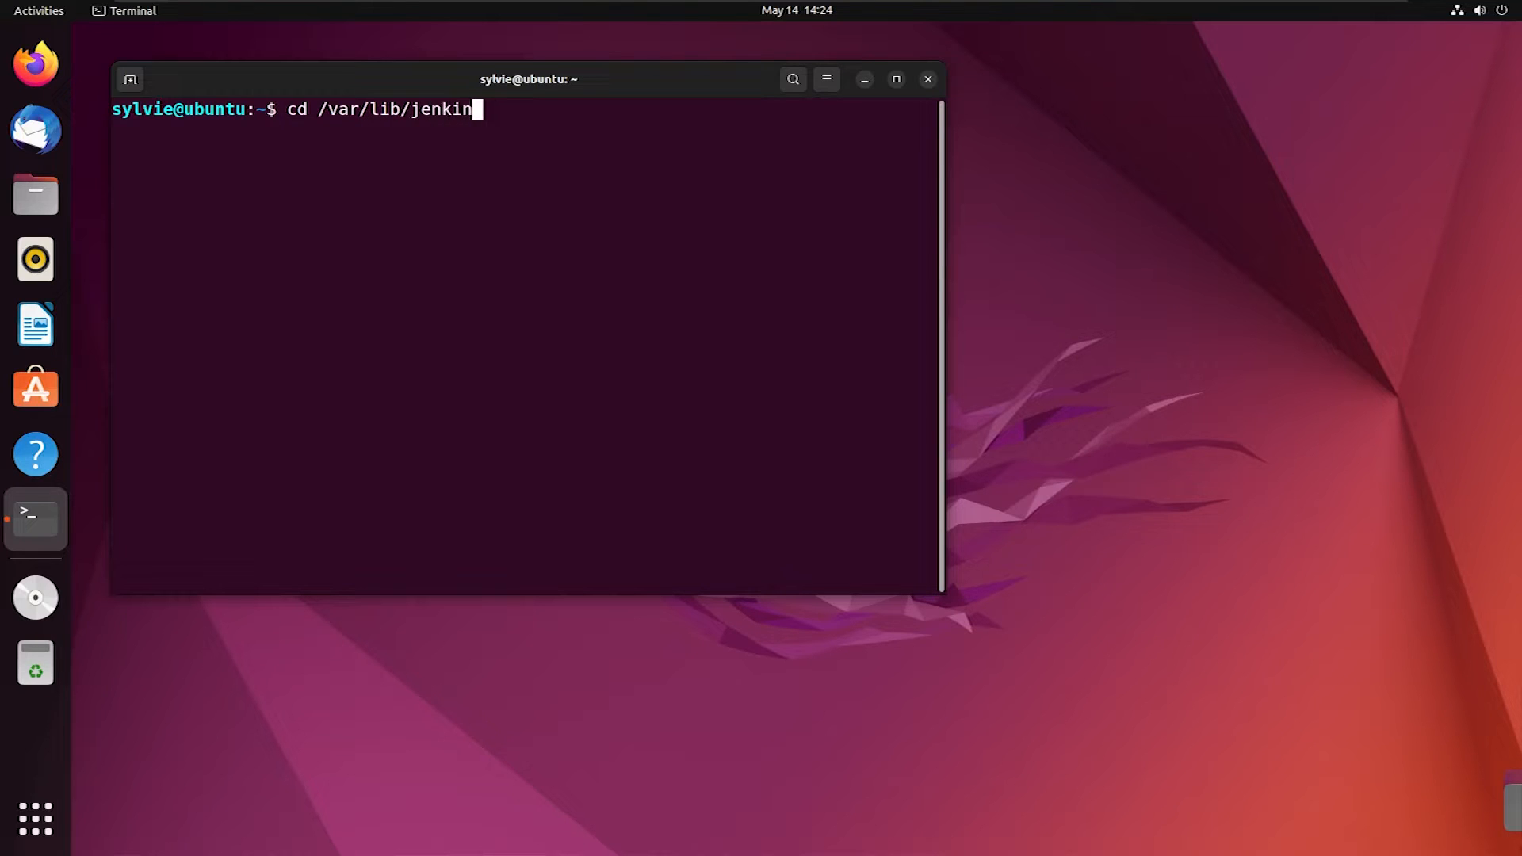
{"action": "type", "text": "s"}
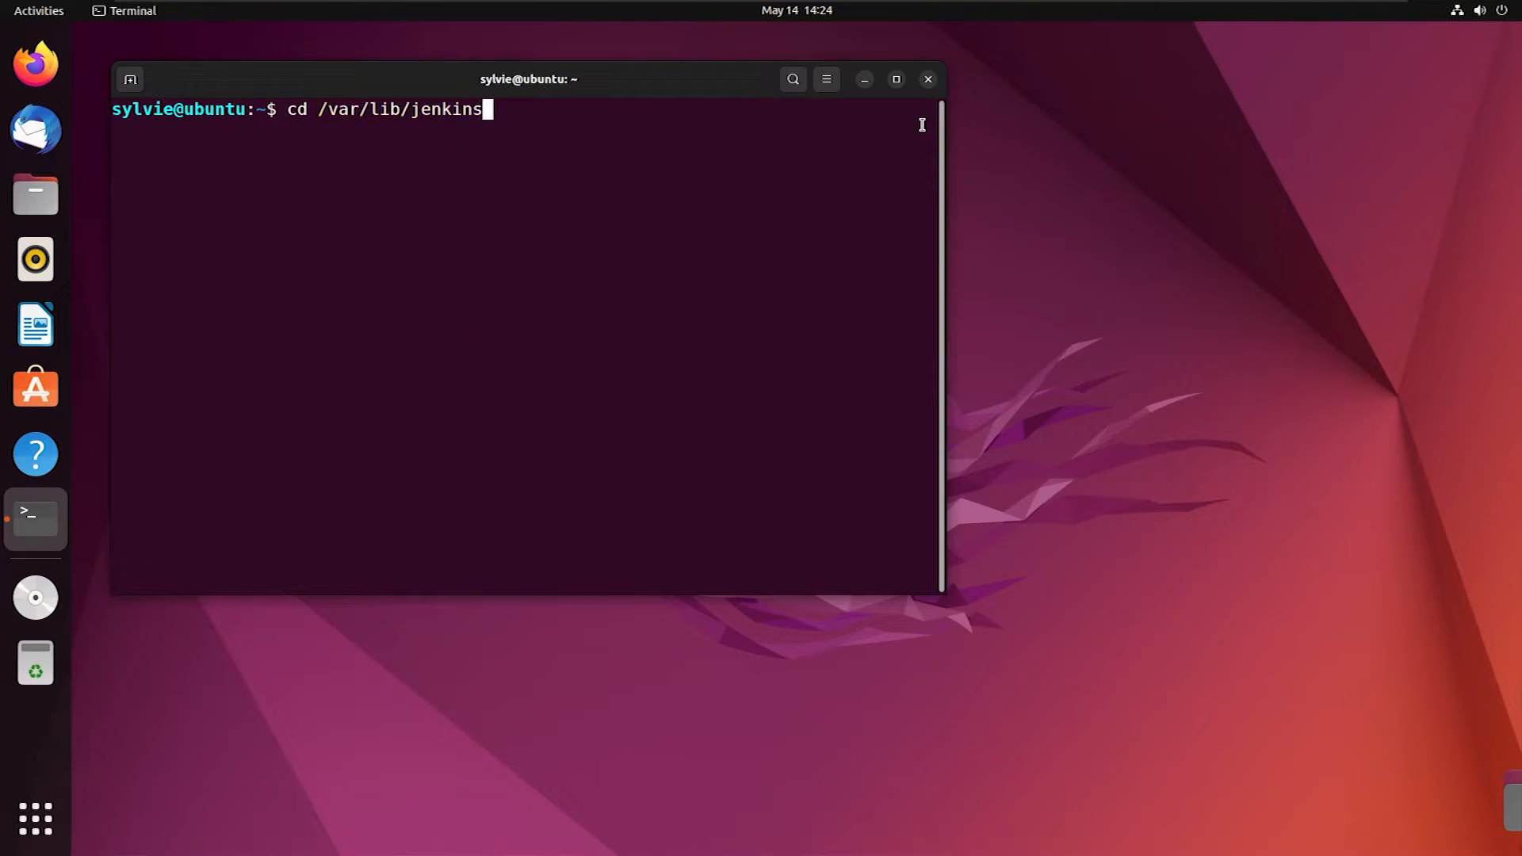
{"action": "key", "text": "Return"}
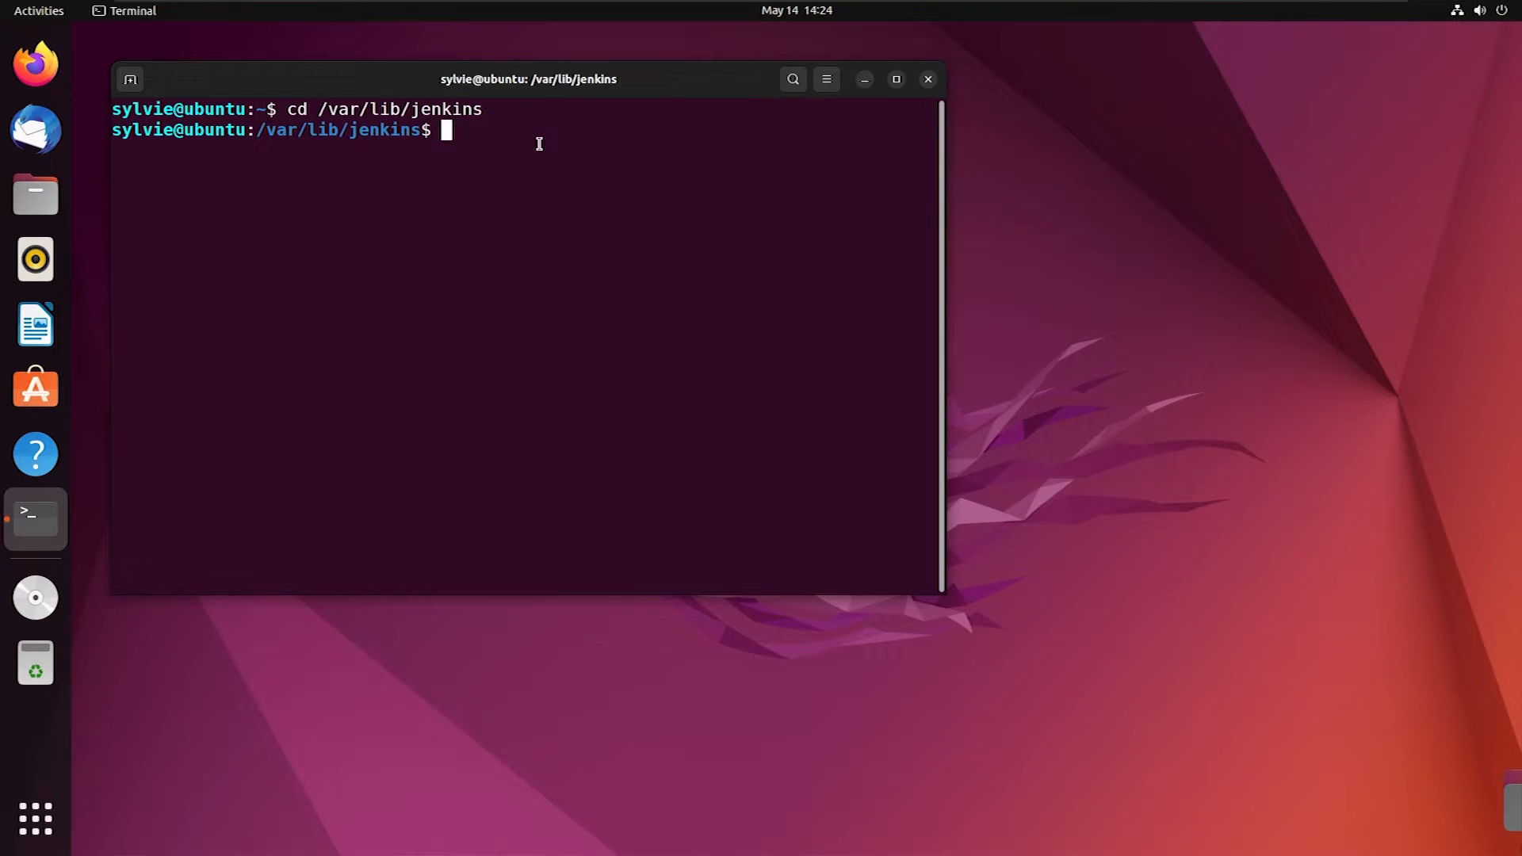
Step: Run sudo wget localhost:8080/jnlpJars/jenkins-cli.jar to fetch the Jenkins CLI jar
{"action": "type", "text": "sudo wget localhost:8080/jnlpJars/jenkins-cli.jar"}
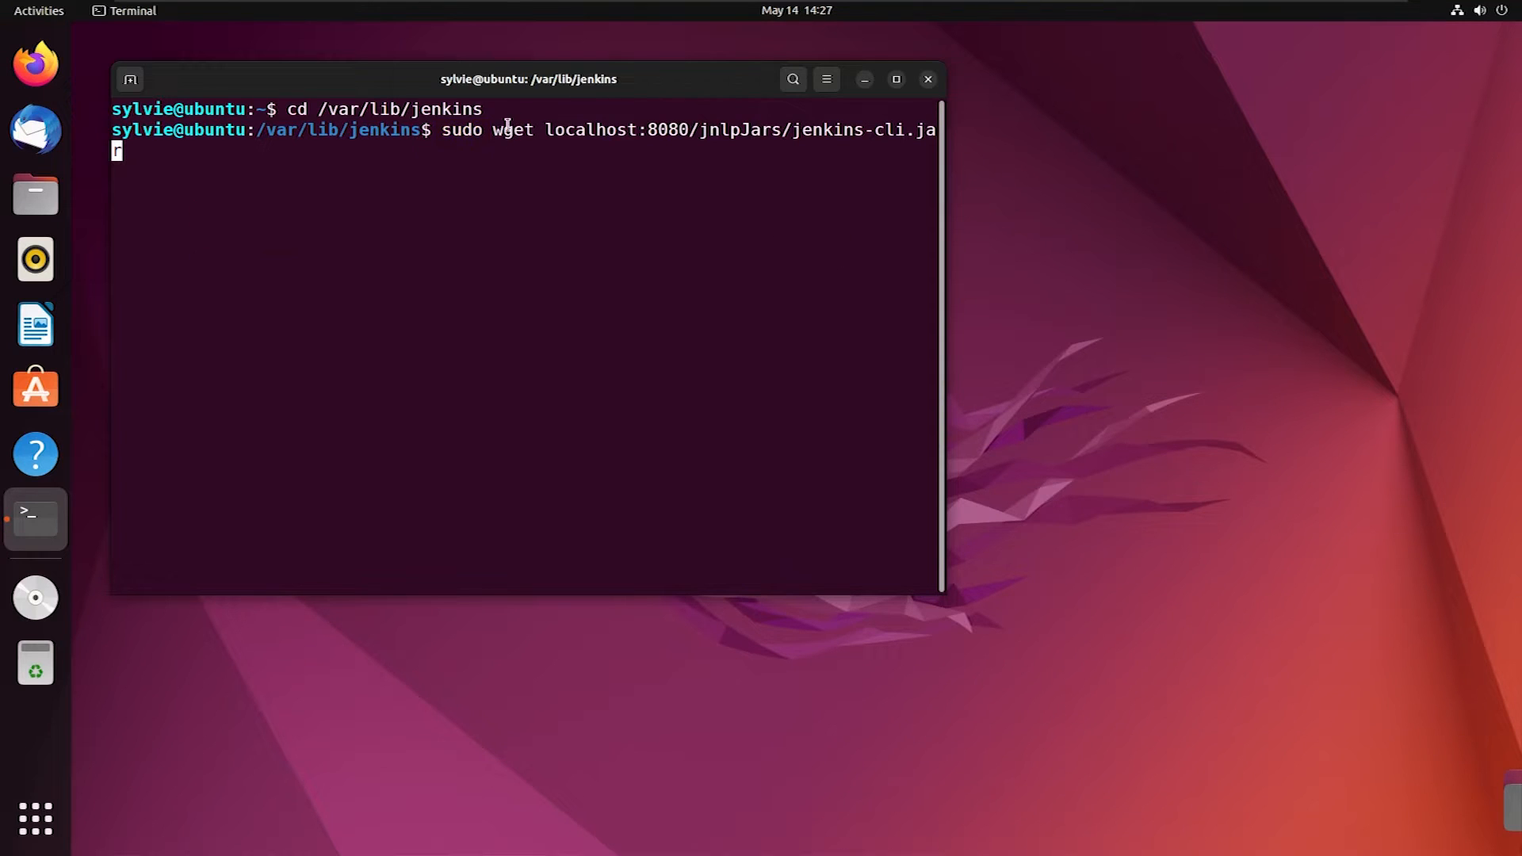
{"action": "double_click", "coordinate": [512, 128]}
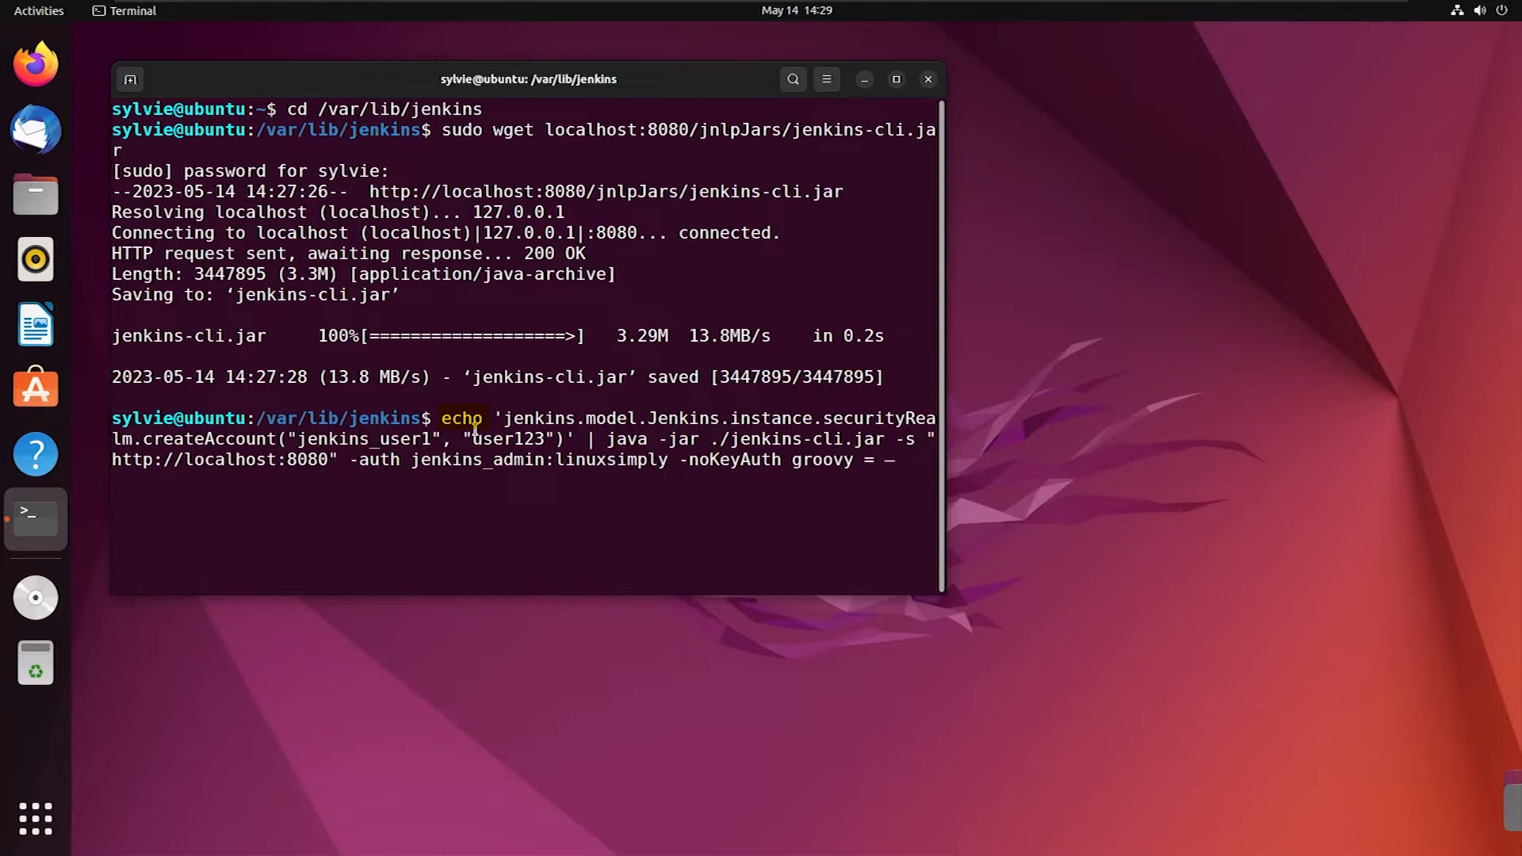
{"action": "mouse_move", "coordinate": [608, 417]}
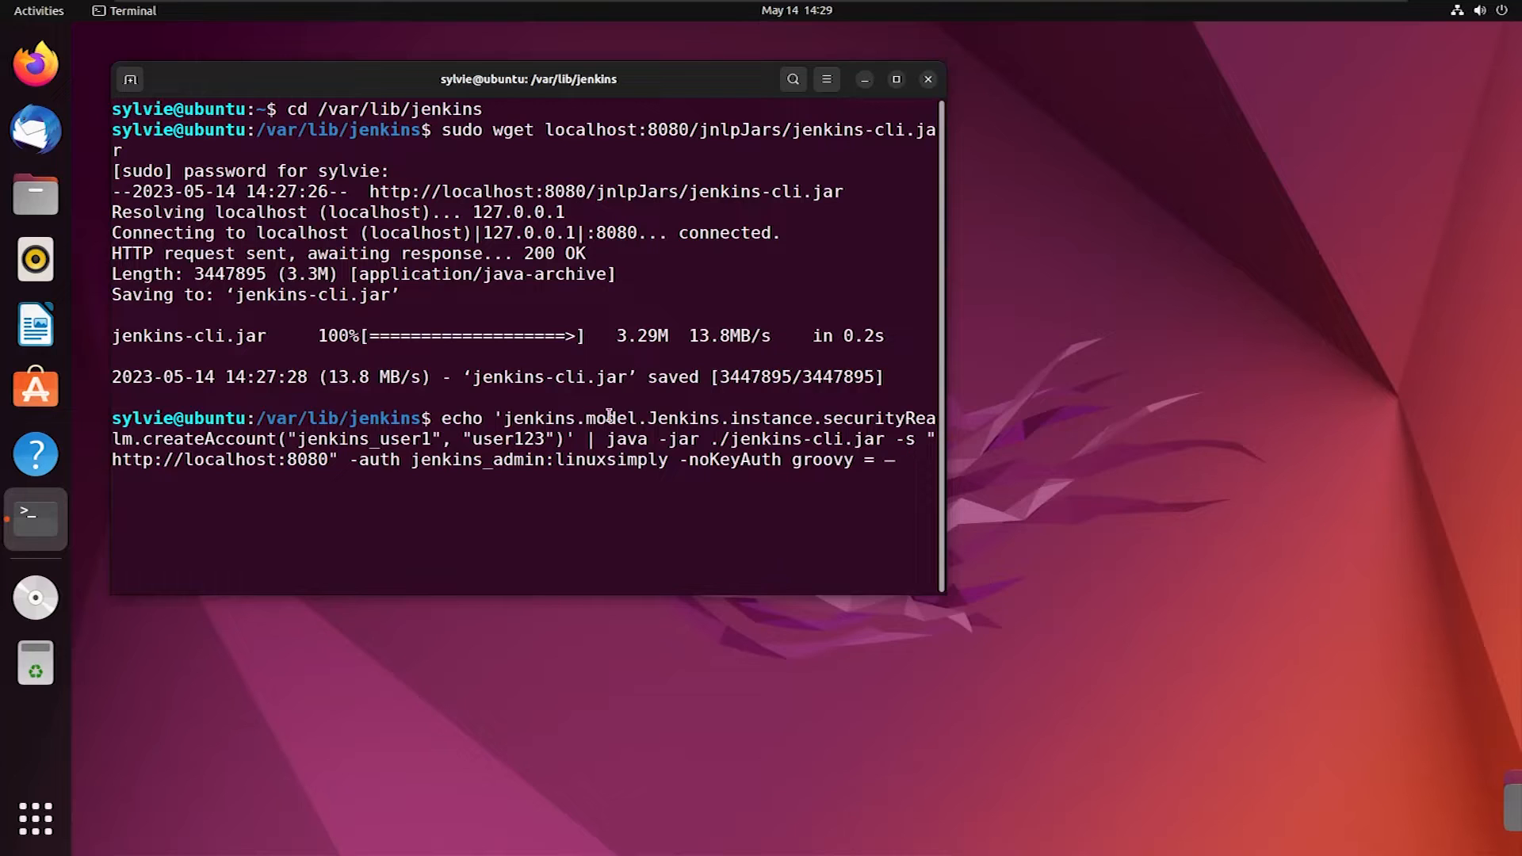
Step: Adjust the createAccount Groovy command for jenkins_user1 and run it through jenkins-cli.jar as jenkins_admin
{"action": "left_click_drag", "start_coordinate": [500, 418], "coordinate": [572, 439]}
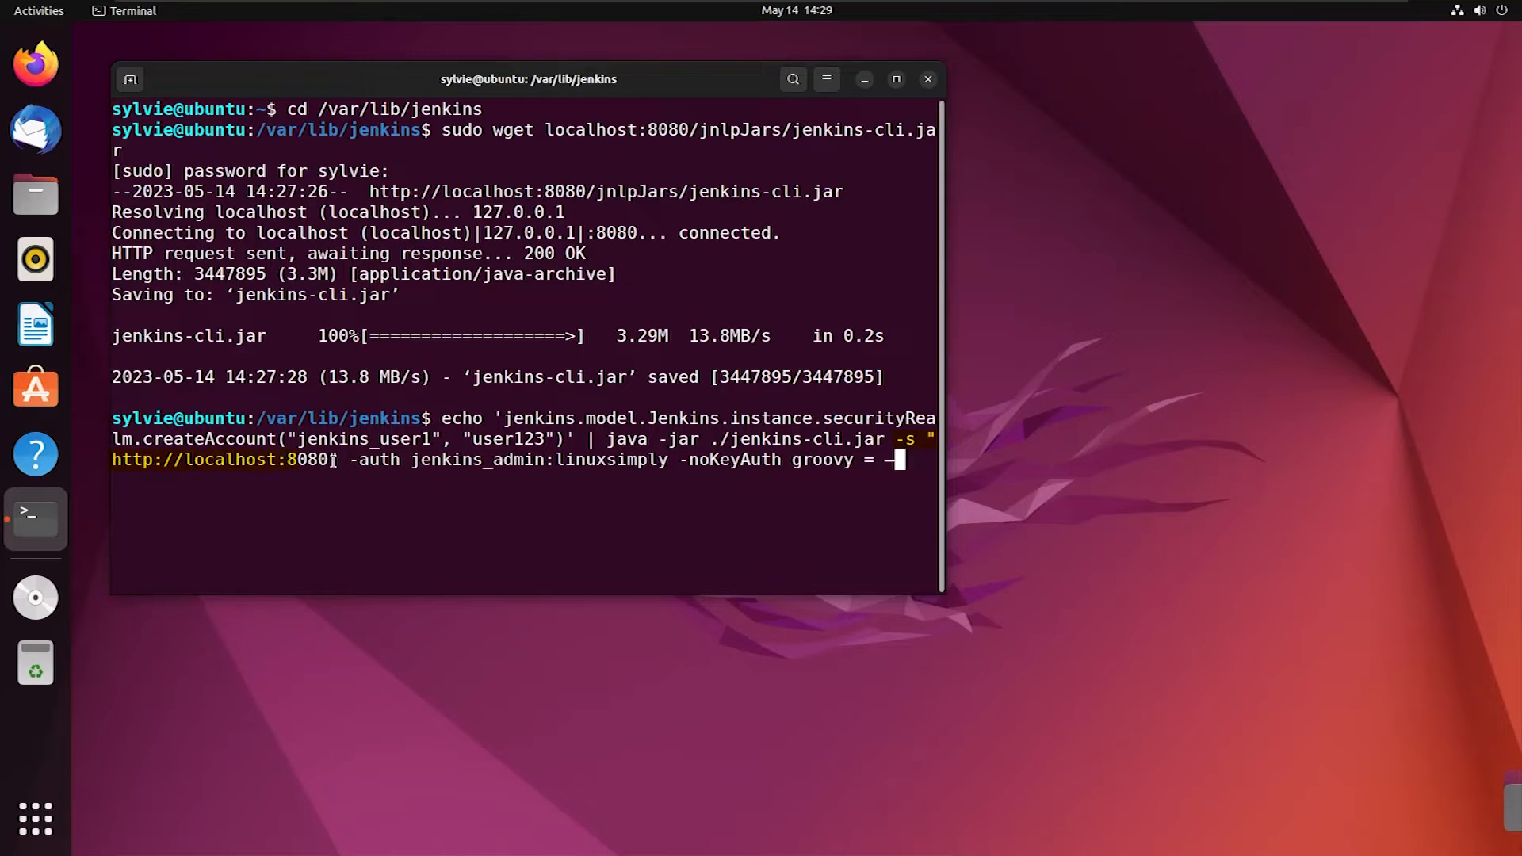
{"action": "double_click", "coordinate": [298, 460]}
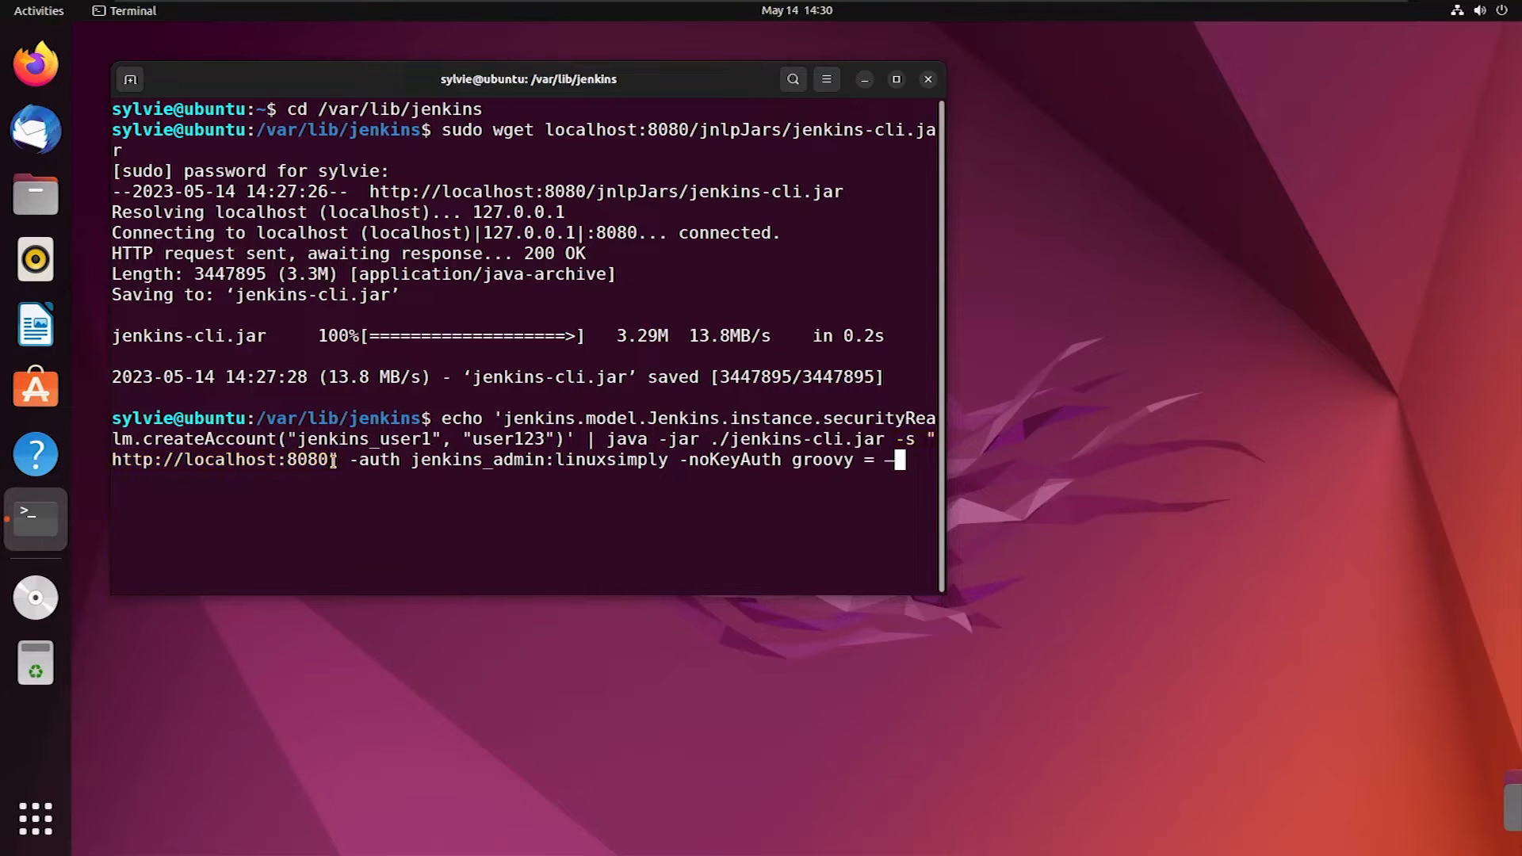
{"action": "double_click", "coordinate": [374, 460]}
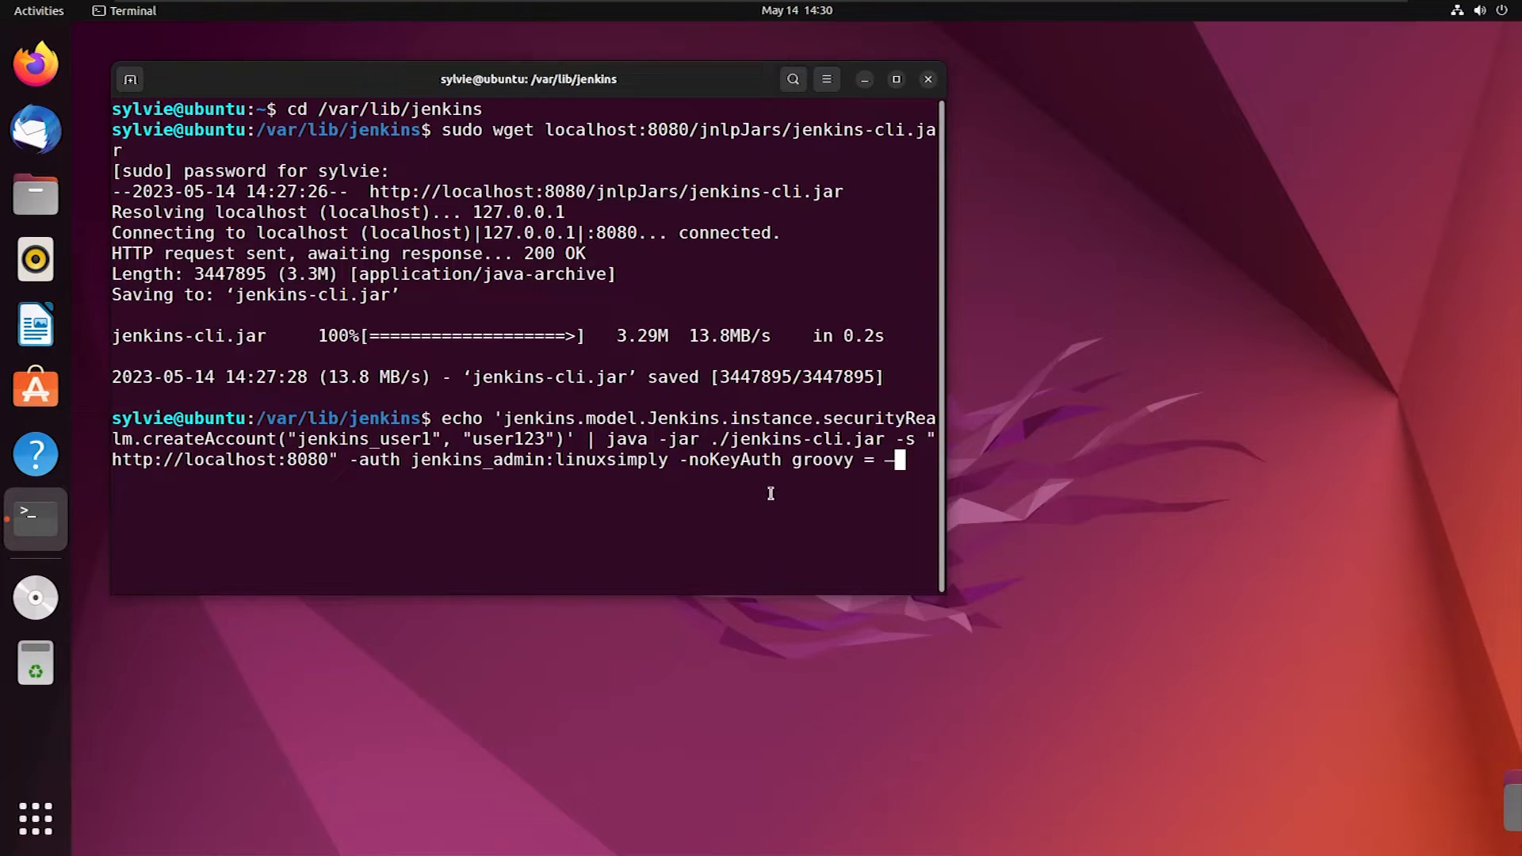
{"action": "double_click", "coordinate": [818, 459]}
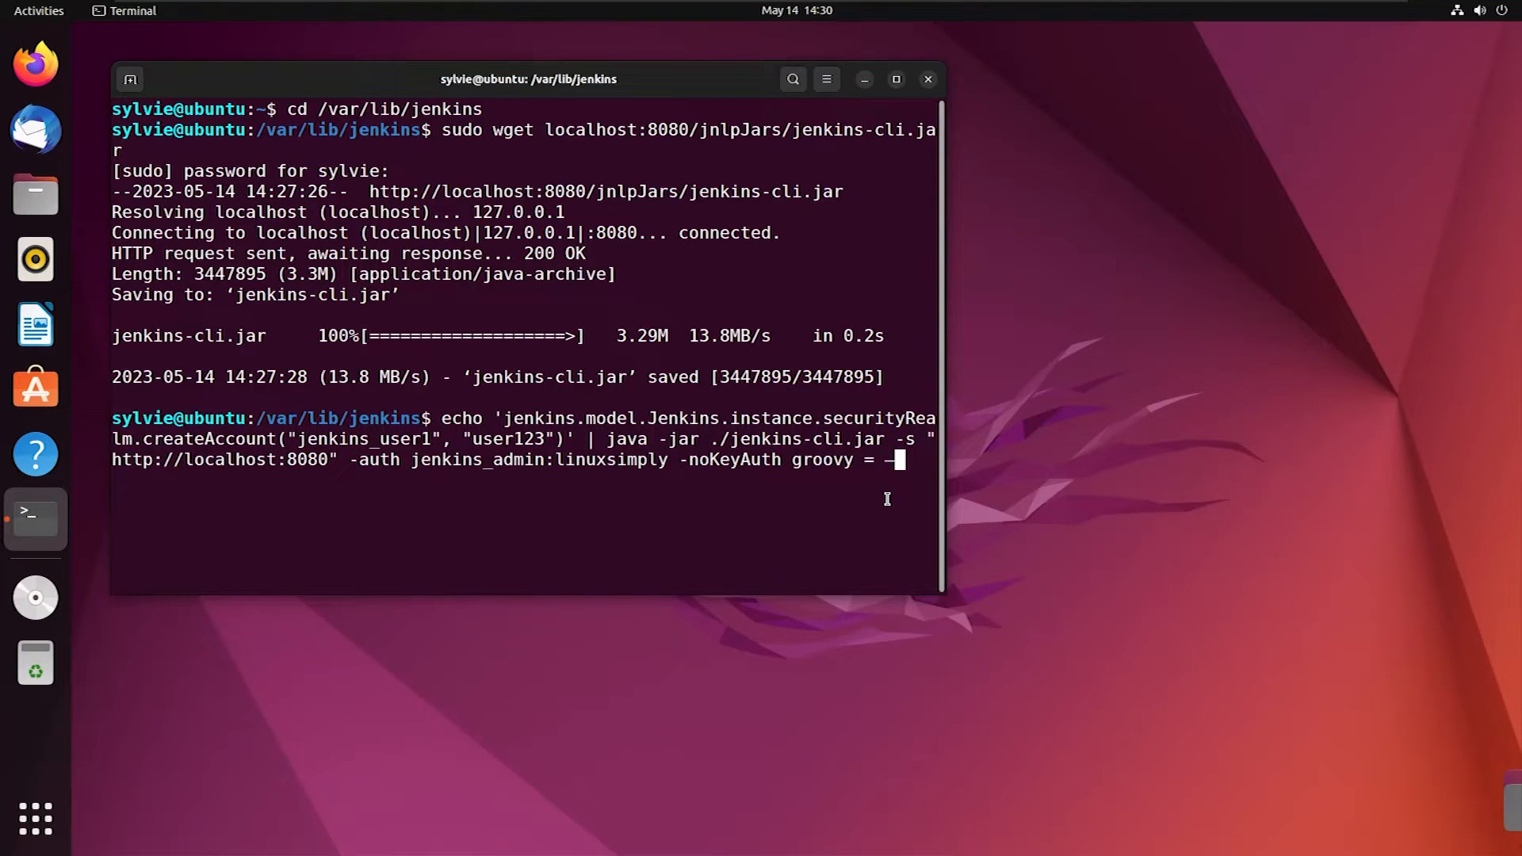
{"action": "key", "text": "Return"}
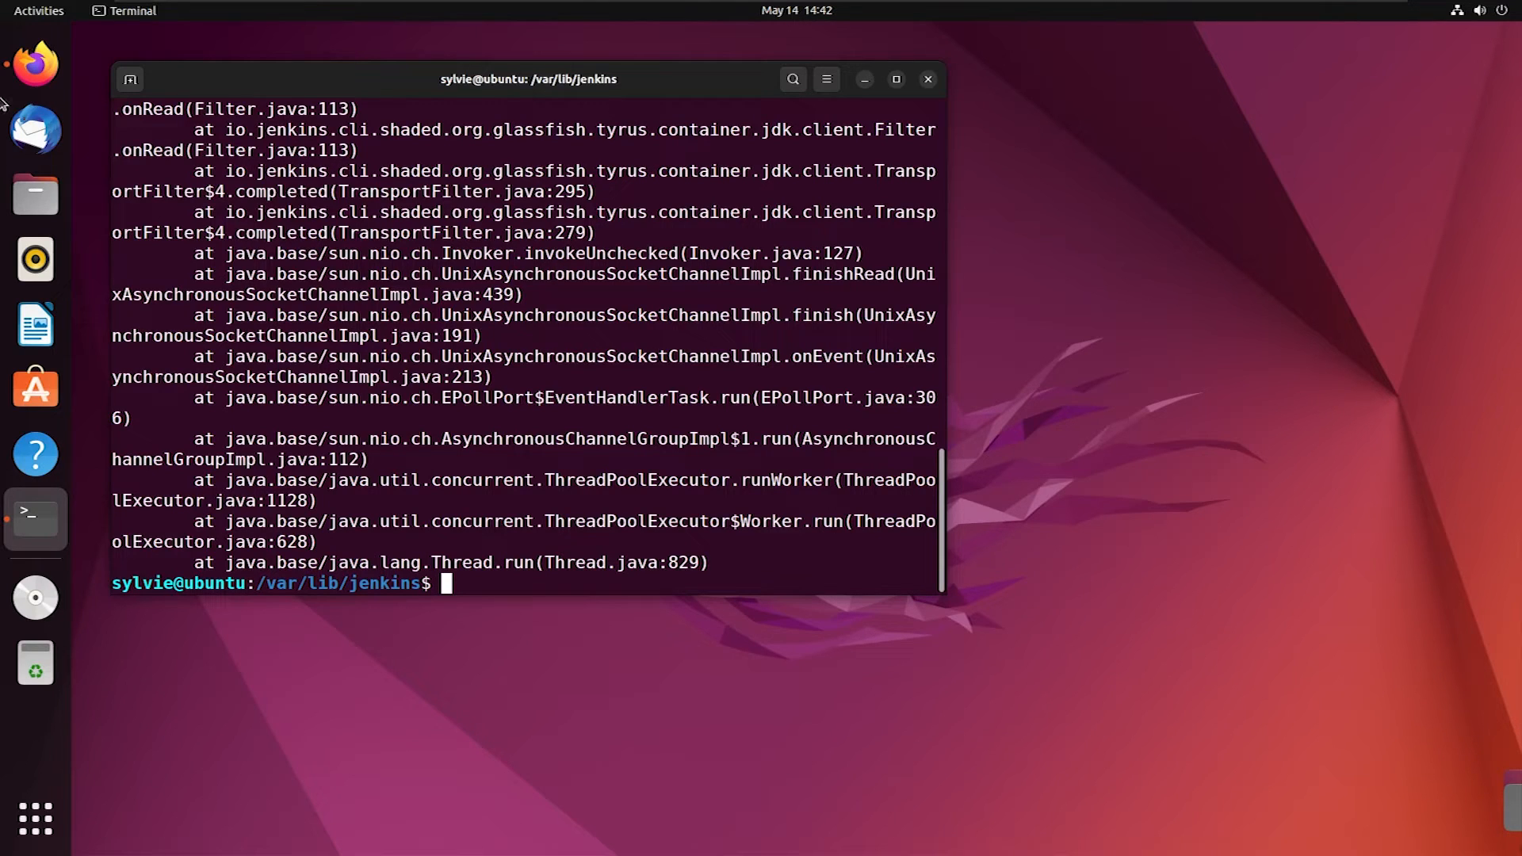
Step: Switch to Firefox and show the Jenkins People page listing jenkins_user1 and jenkins_admin
{"action": "left_click", "coordinate": [35, 62]}
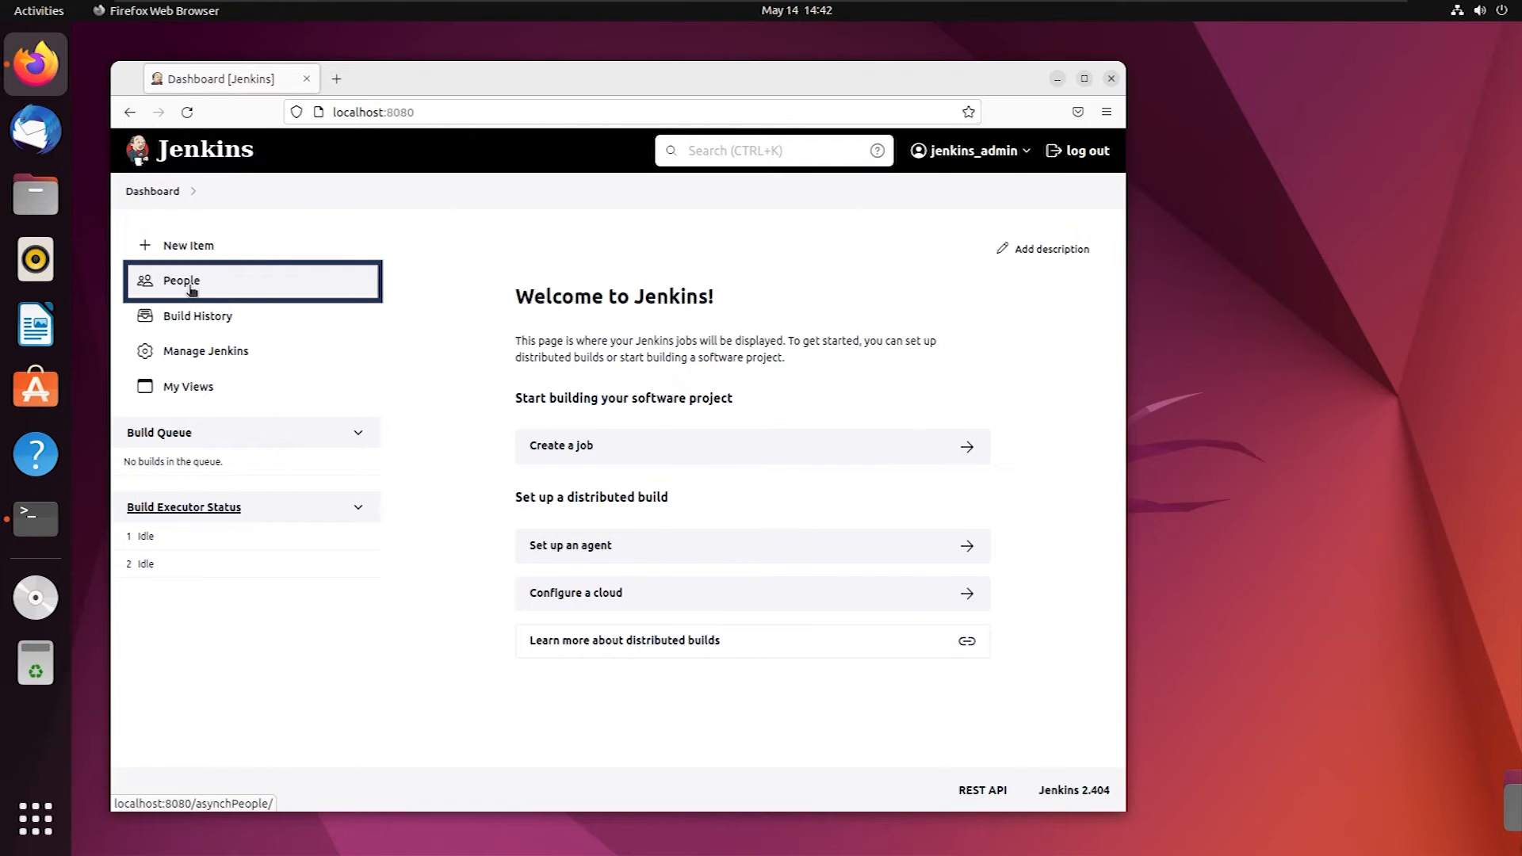
{"action": "left_click", "coordinate": [181, 281]}
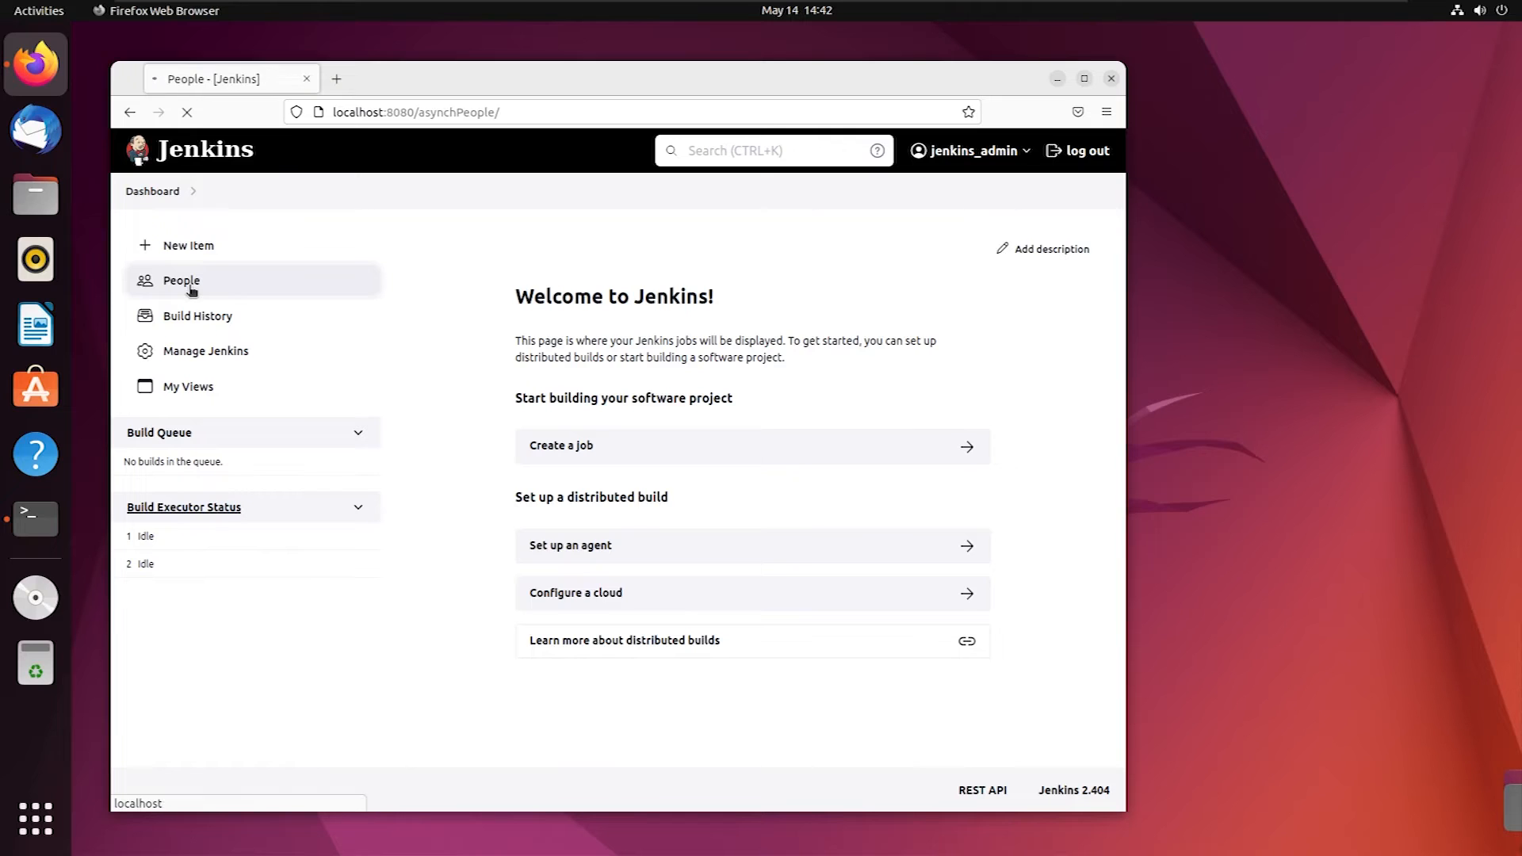
{"action": "left_click", "coordinate": [181, 281]}
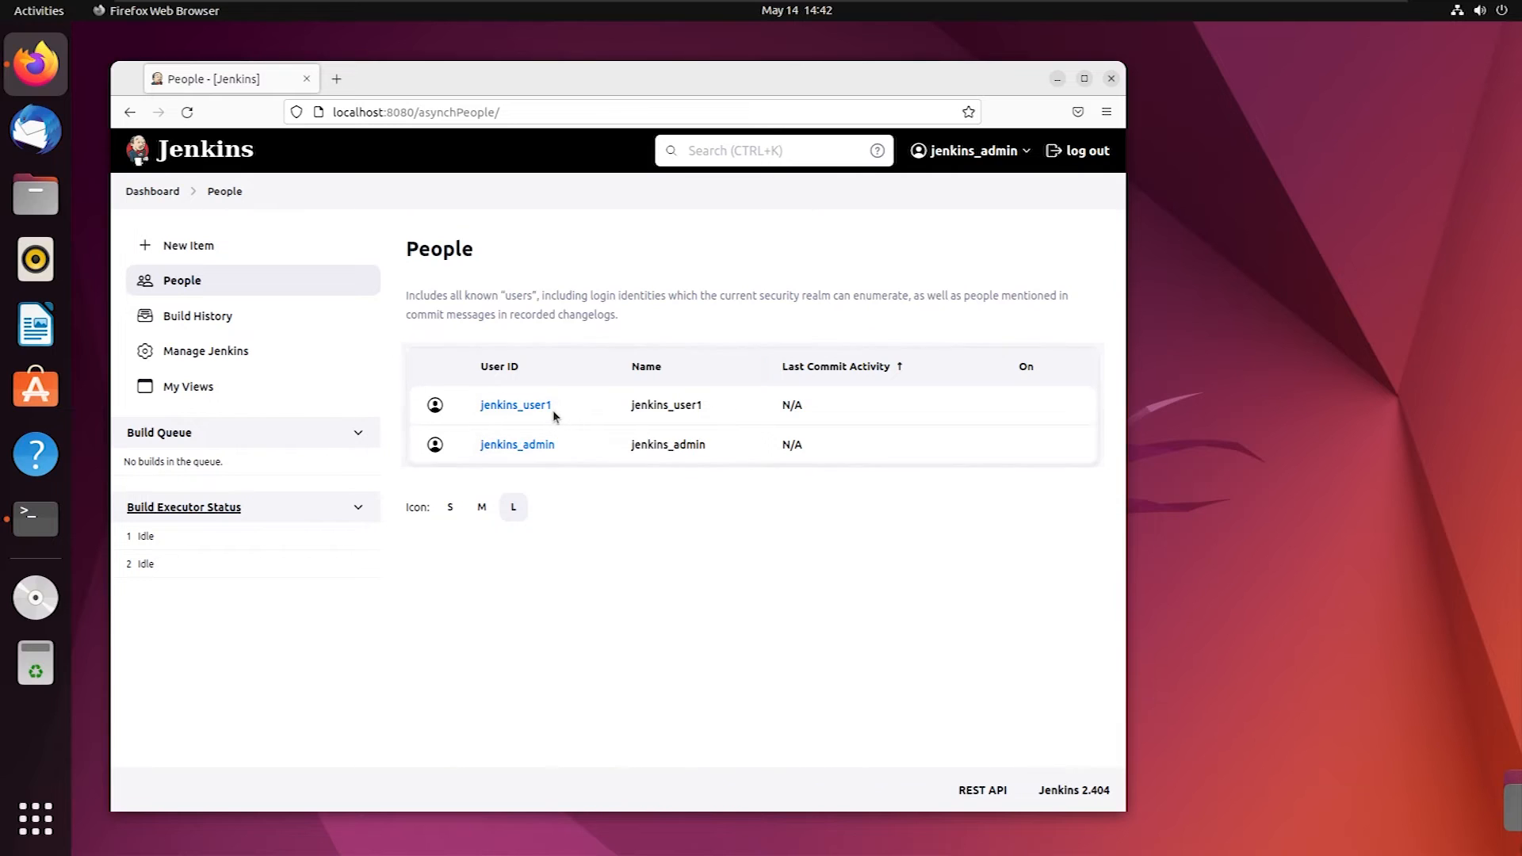
{"action": "mouse_move", "coordinate": [1114, 328]}
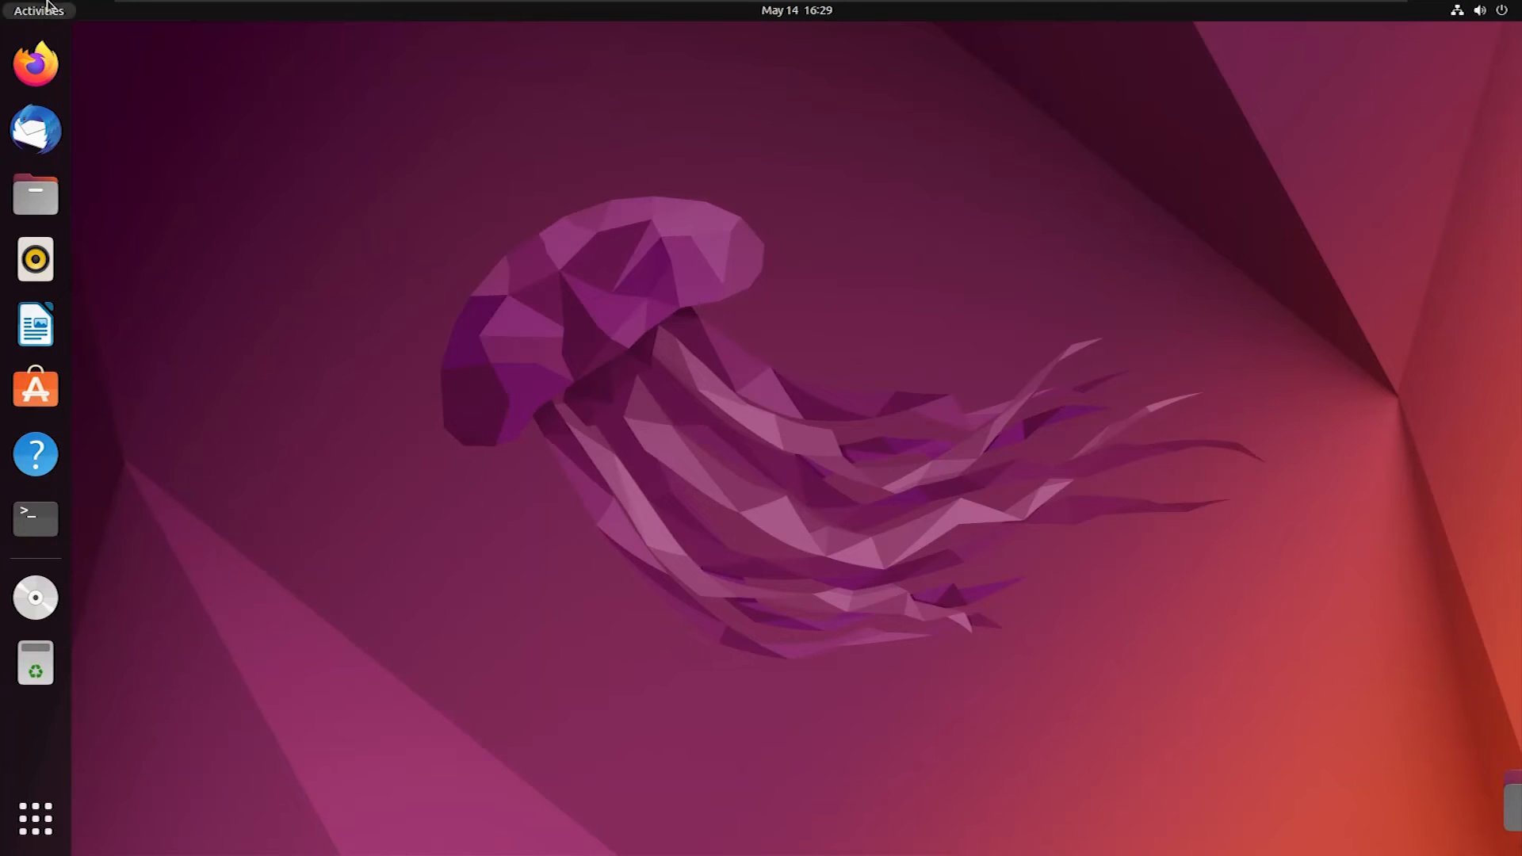
Step: Browse to localhost:8080 in Firefox and sign in as jenkins_admin to reach the dashboard
{"action": "left_click", "coordinate": [35, 61]}
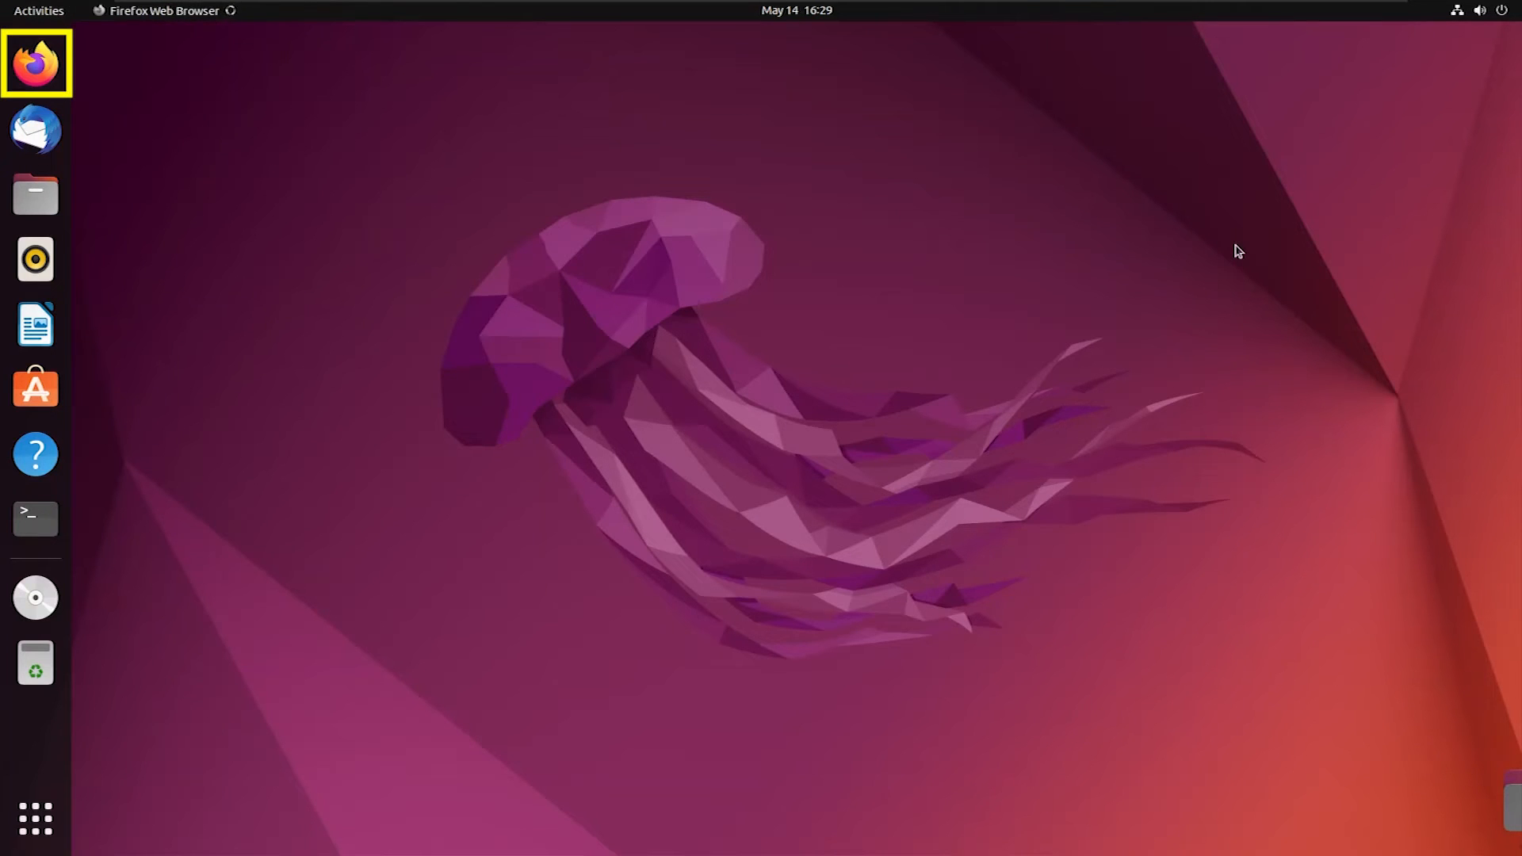
{"action": "left_click", "coordinate": [35, 62]}
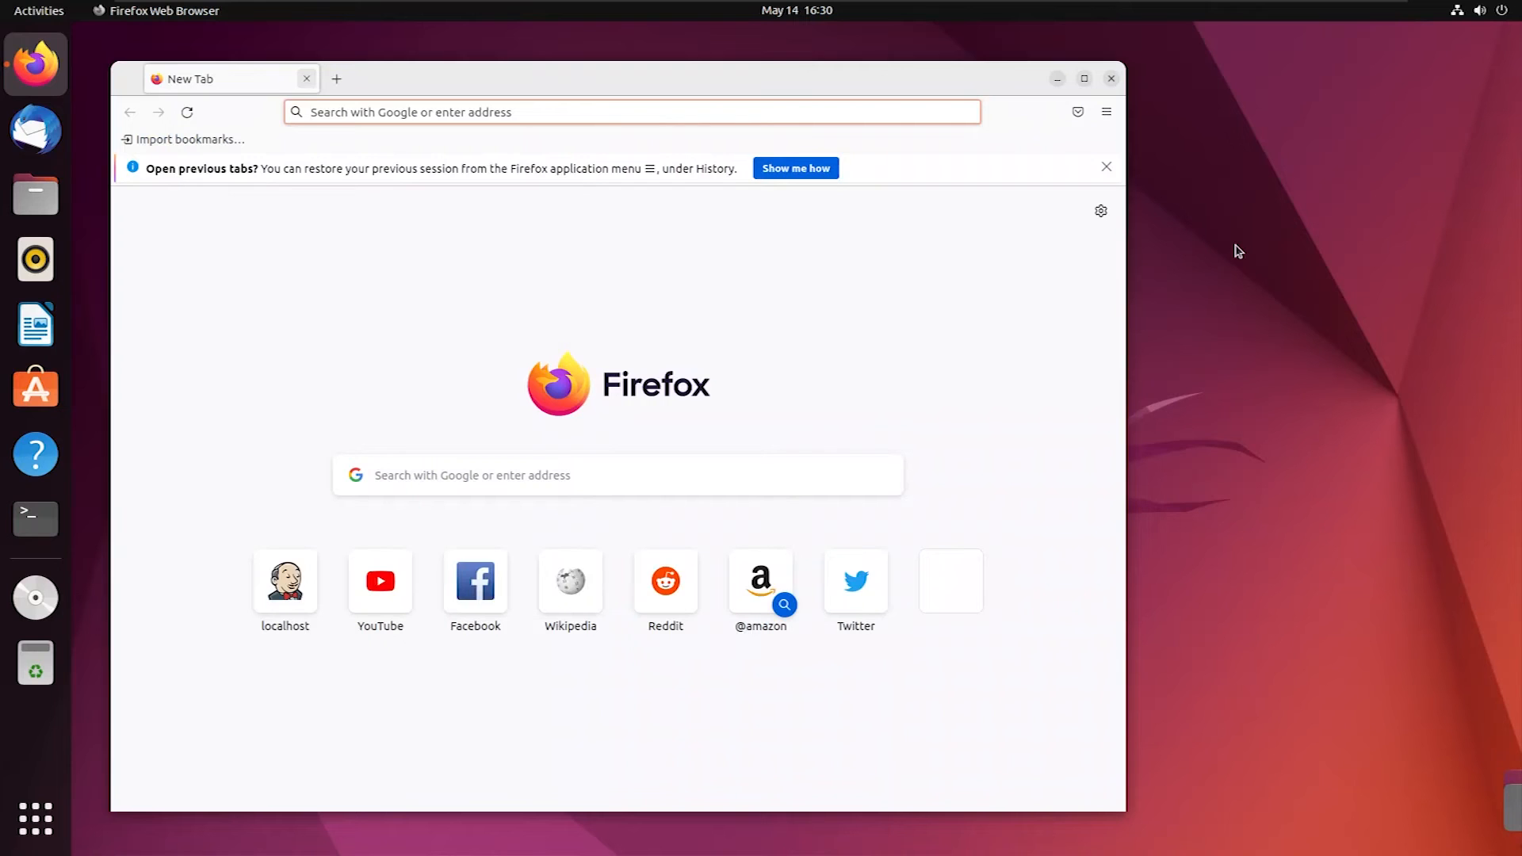
{"action": "left_click", "coordinate": [631, 111]}
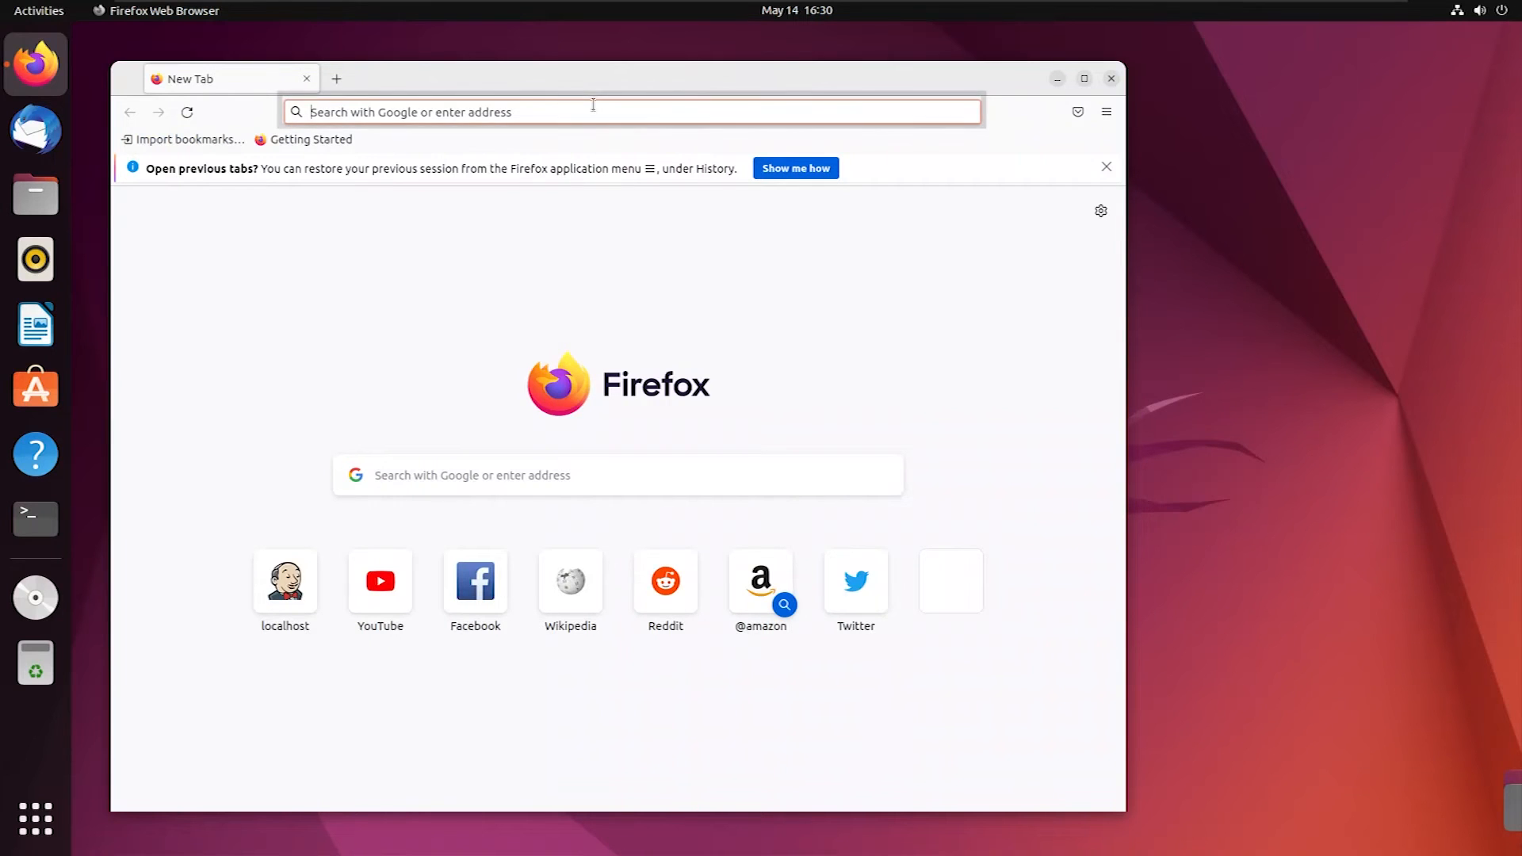
{"action": "left_click", "coordinate": [631, 111]}
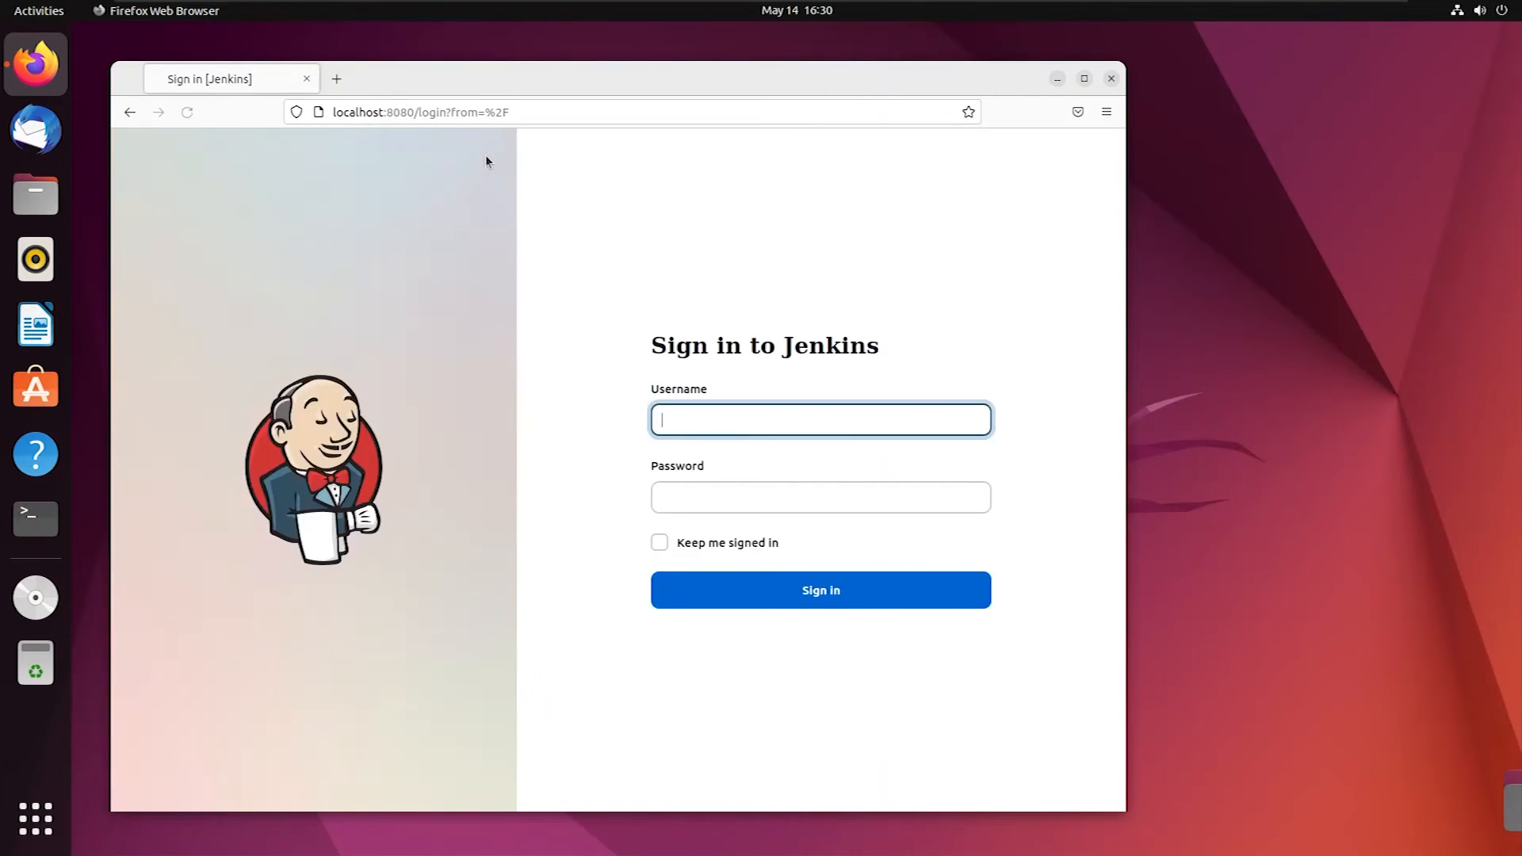
{"action": "left_click", "coordinate": [820, 419]}
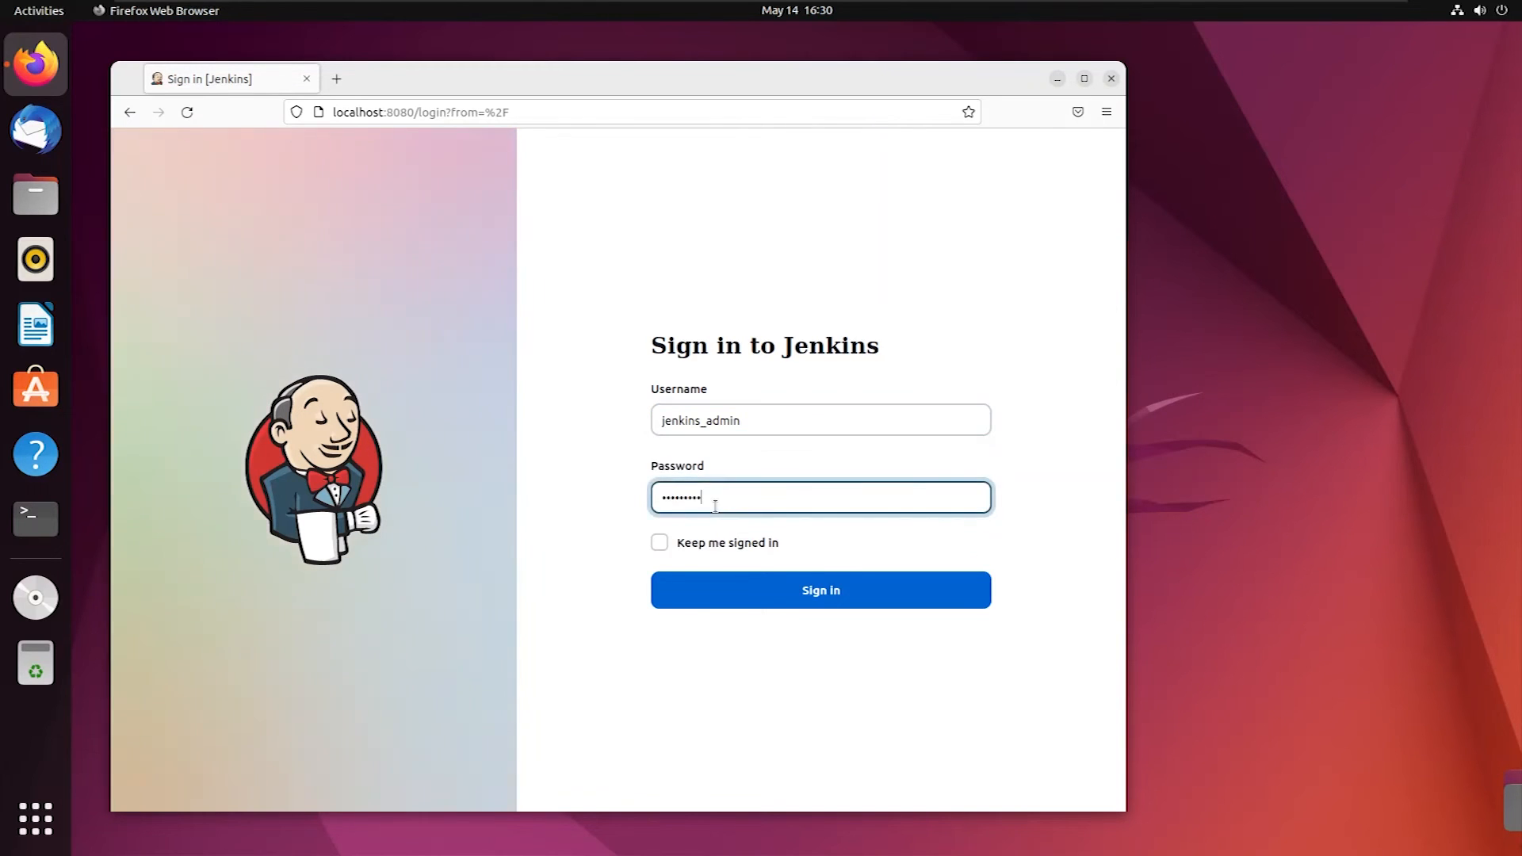
{"action": "left_click", "coordinate": [820, 590]}
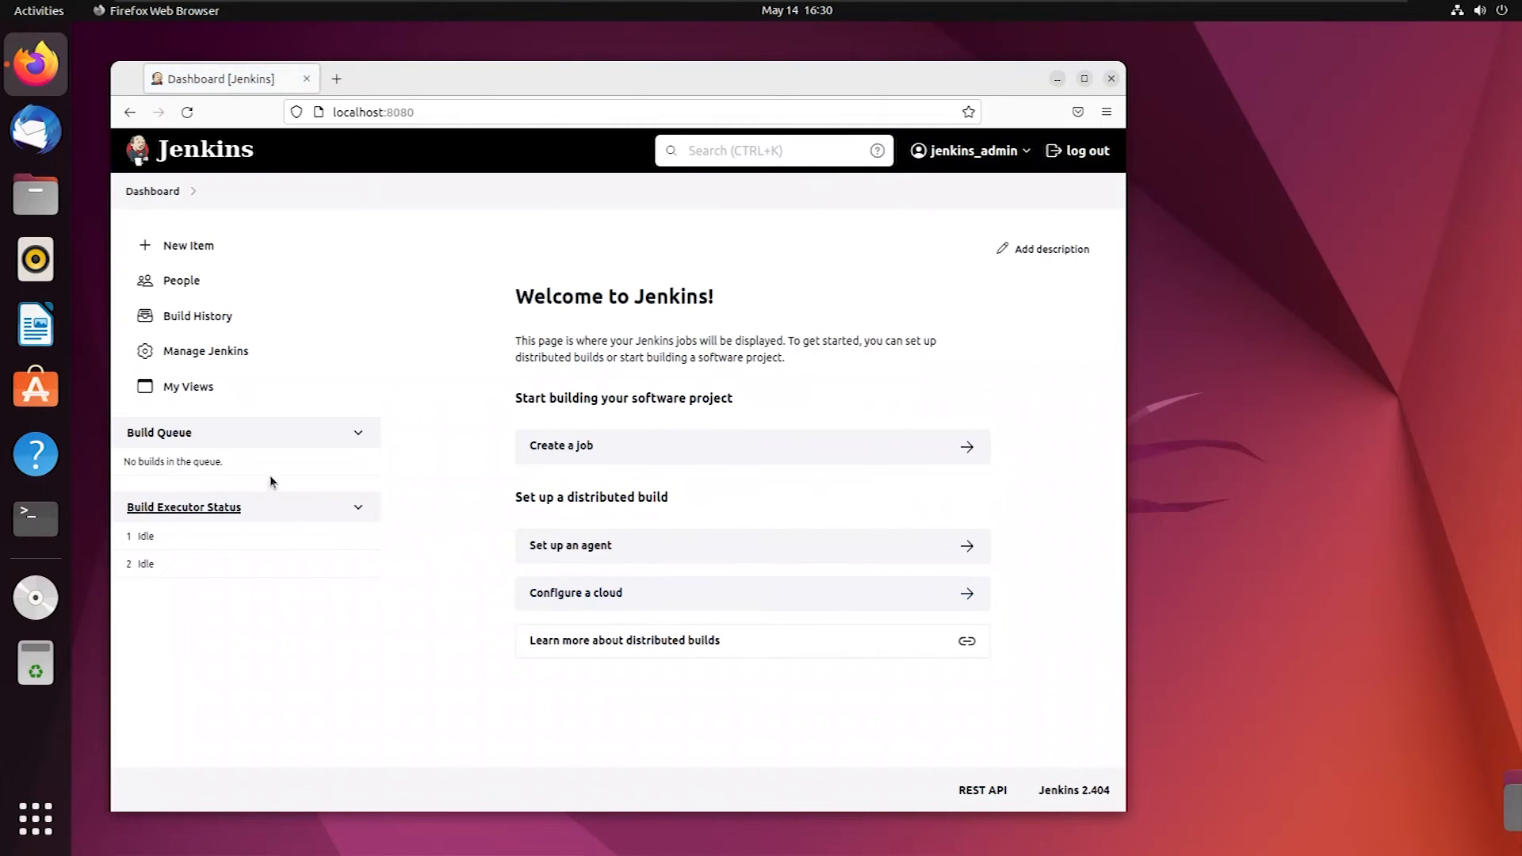
{"action": "mouse_move", "coordinate": [204, 350]}
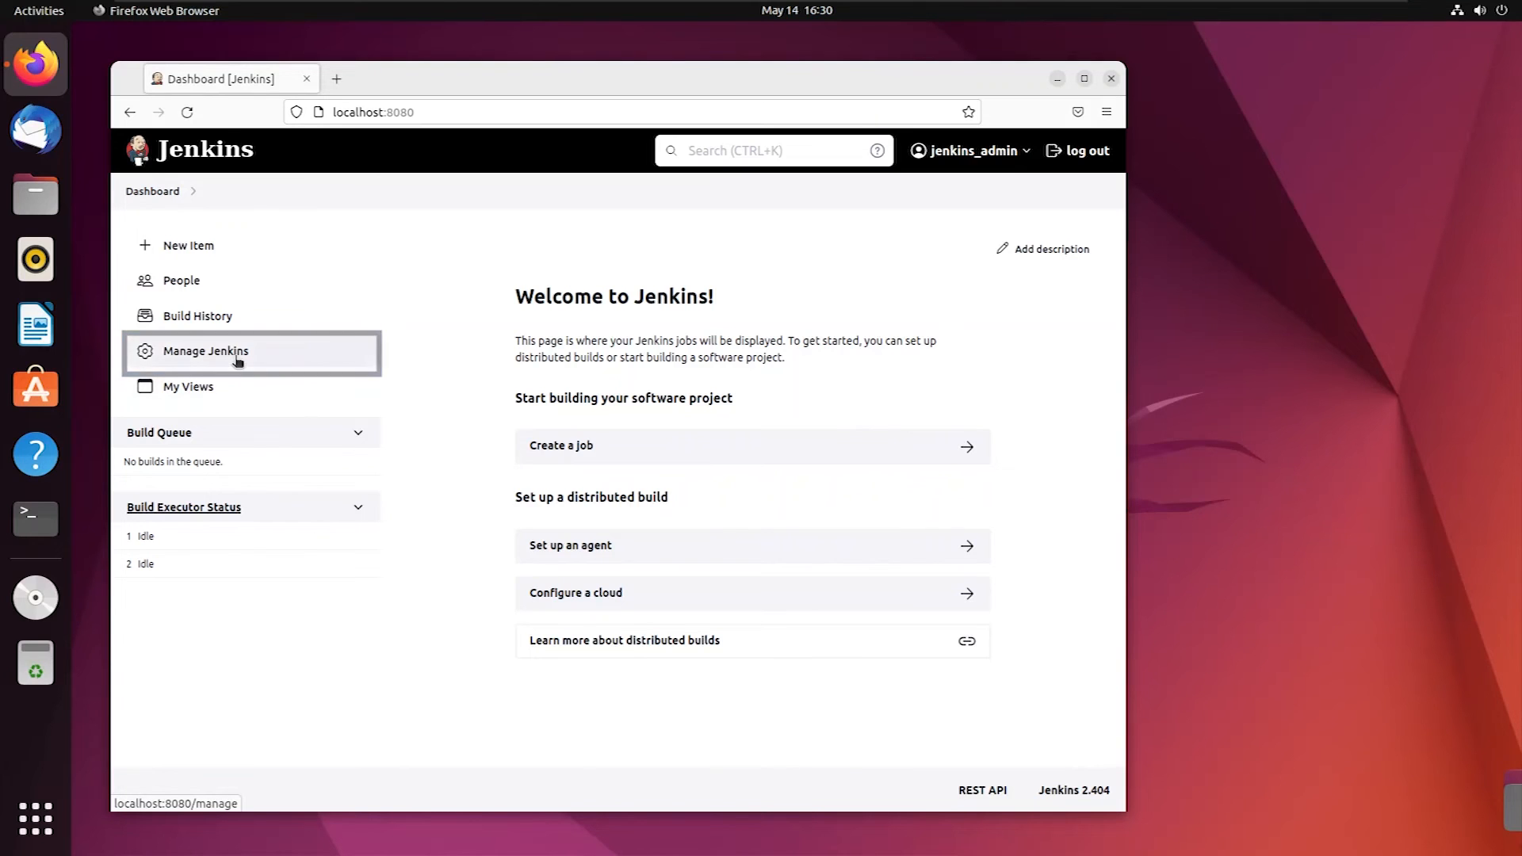
Step: Go to Manage Jenkins › Security › Users, listing jenkins_admin and jenkins_user1
{"action": "left_click", "coordinate": [205, 351]}
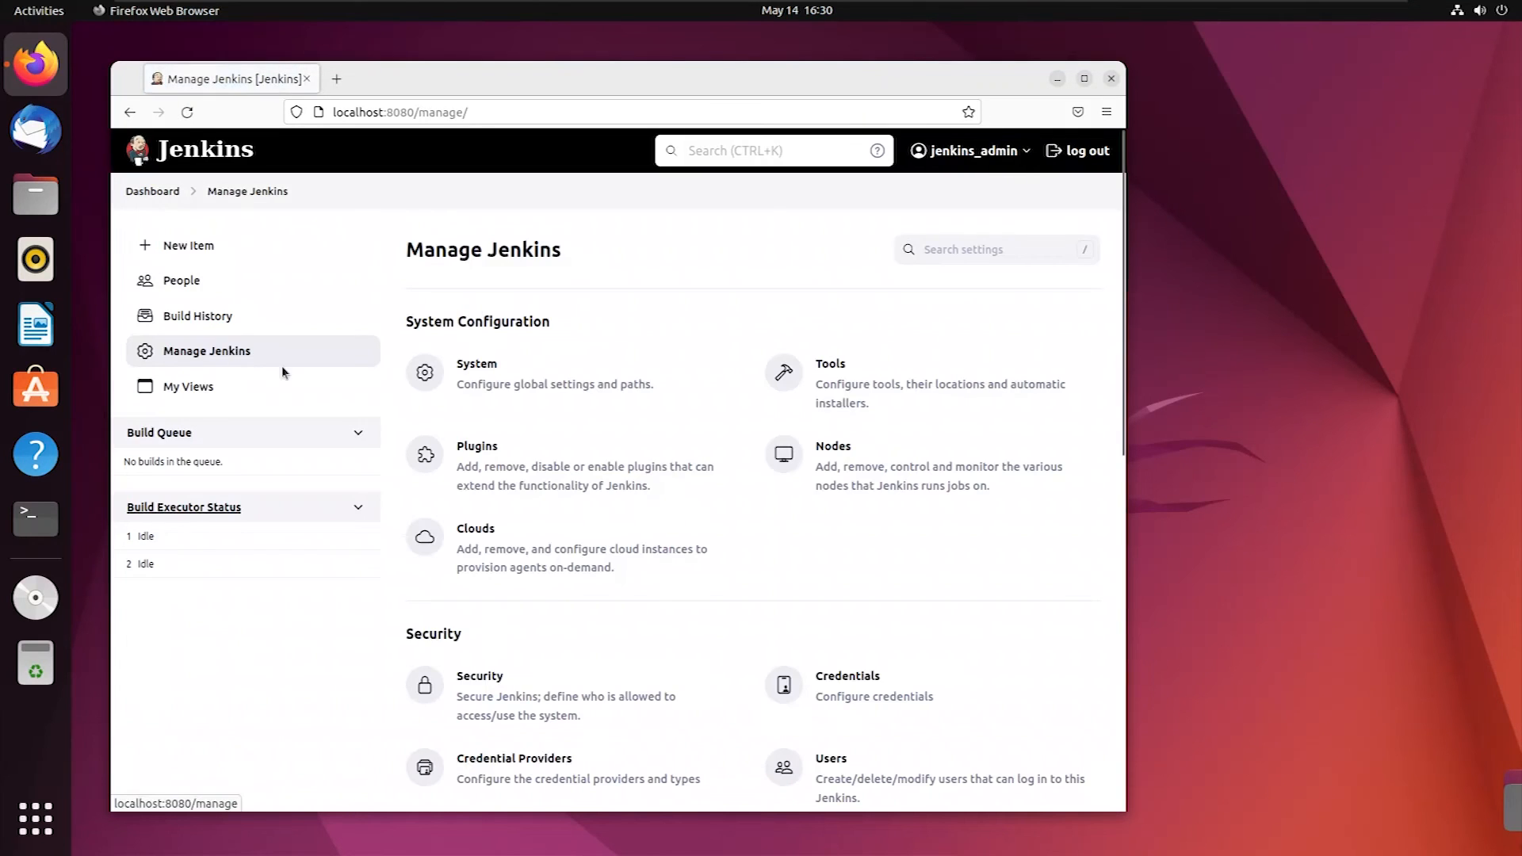
{"action": "scroll", "scroll_direction": "down", "scroll_amount": 3}
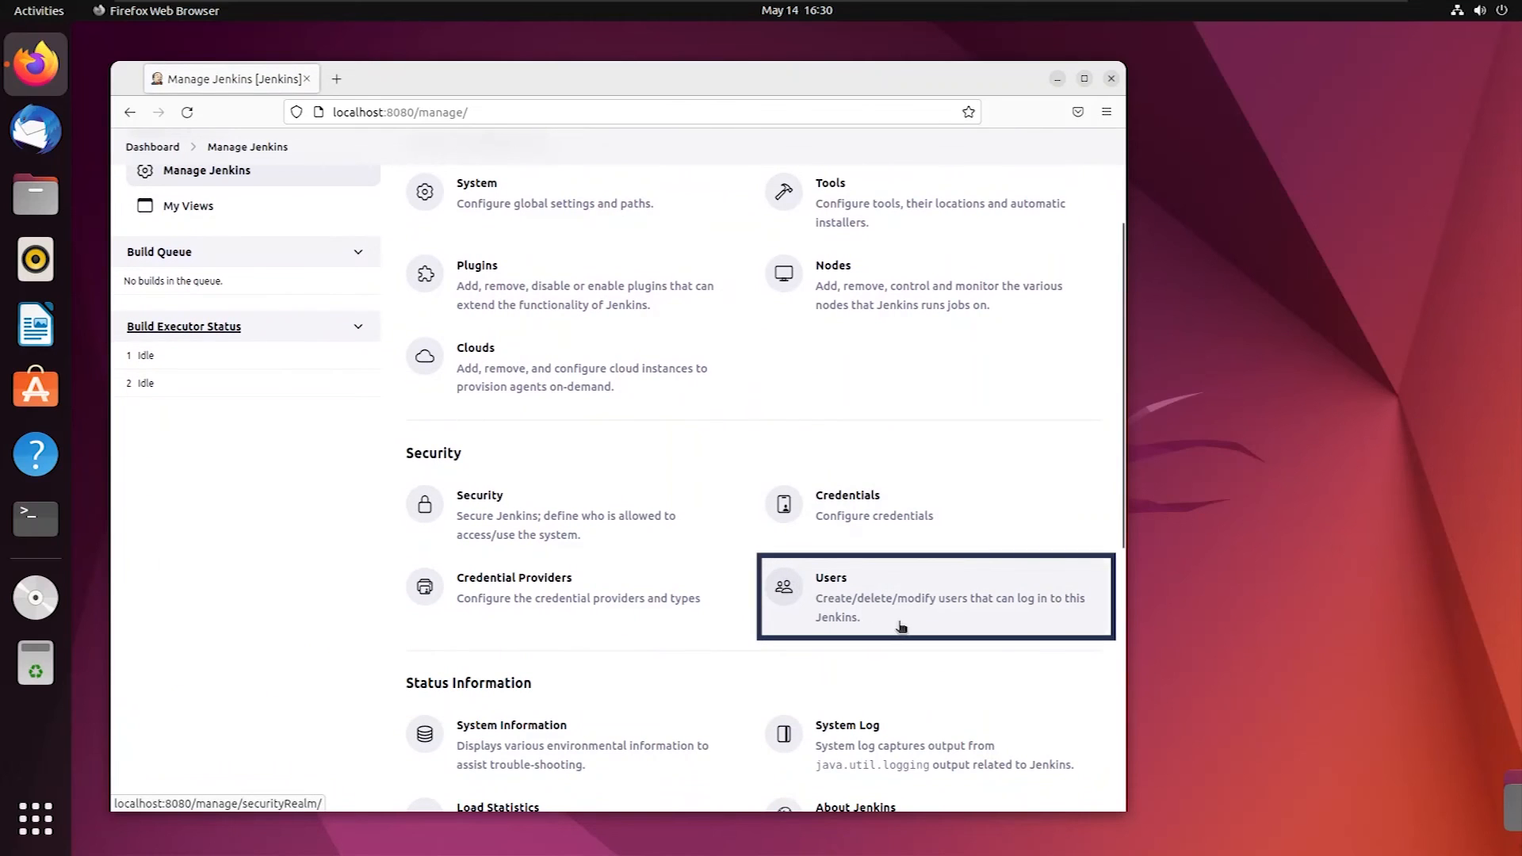
{"action": "left_click", "coordinate": [936, 596]}
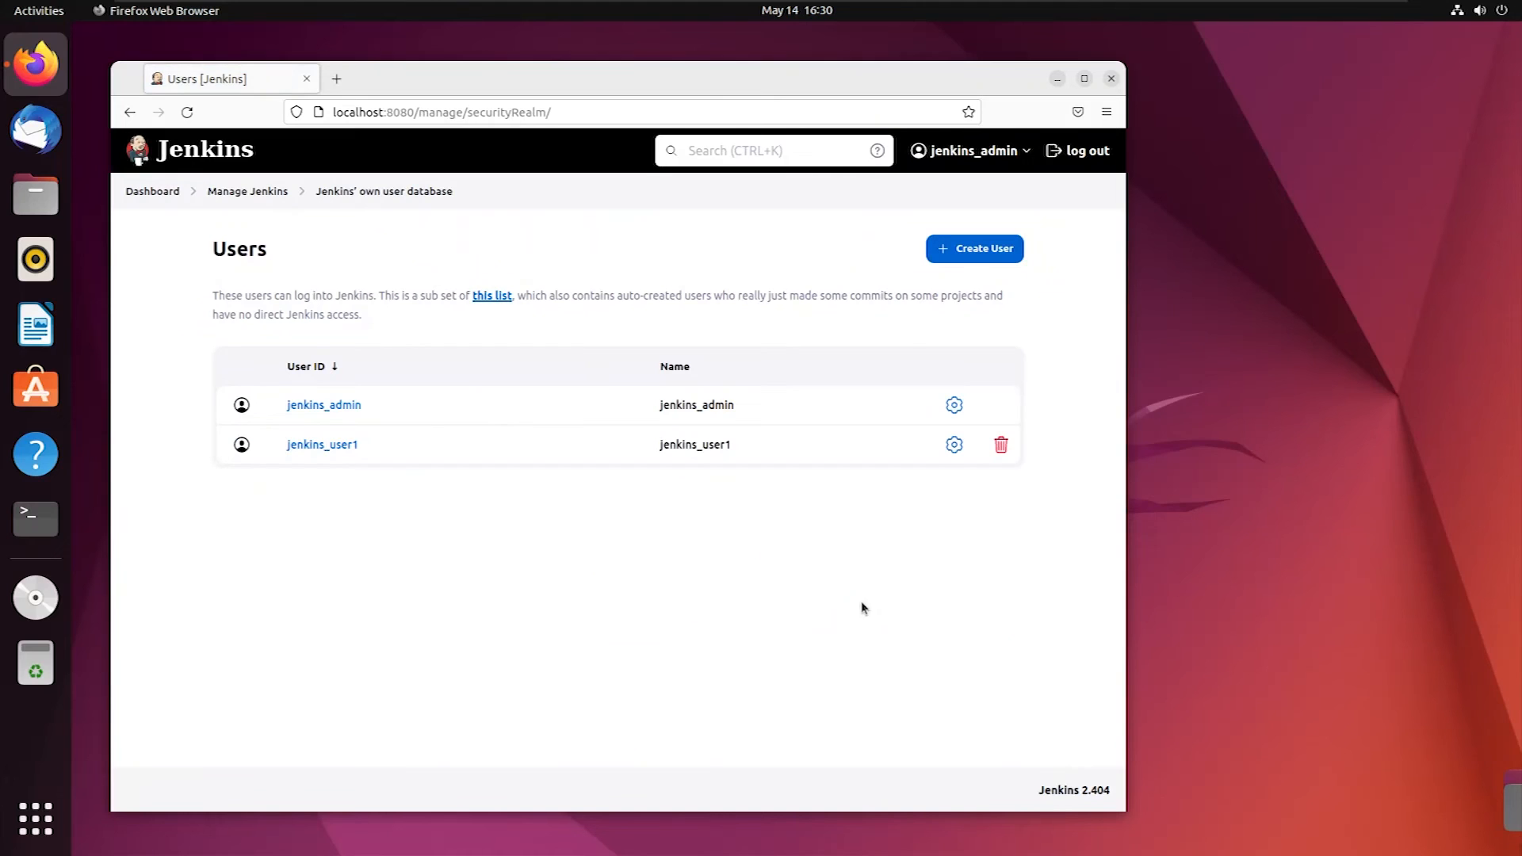
{"action": "mouse_move", "coordinate": [534, 430]}
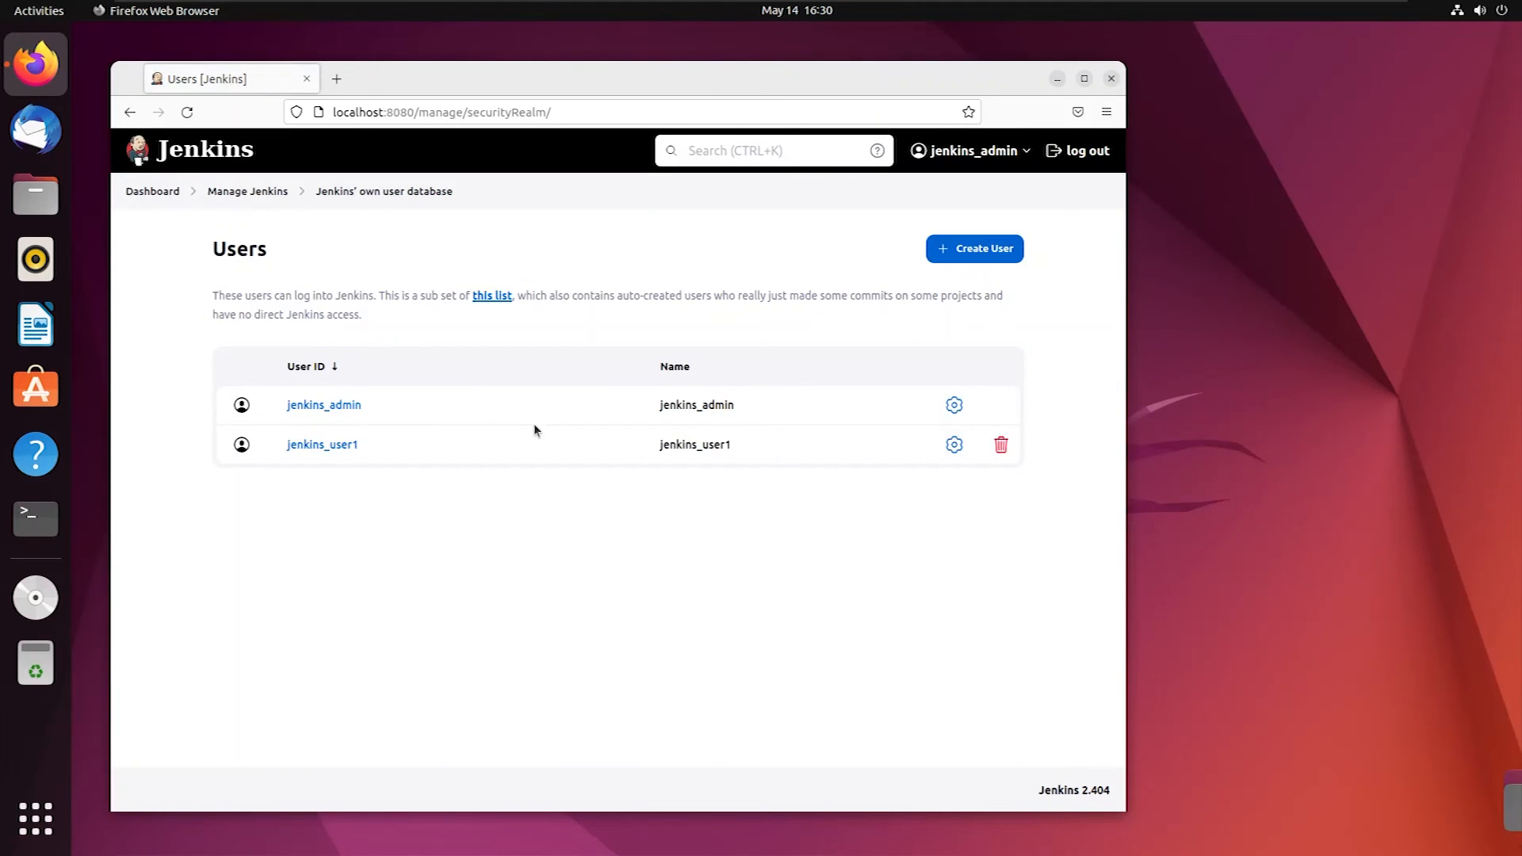
{"action": "mouse_move", "coordinate": [556, 533]}
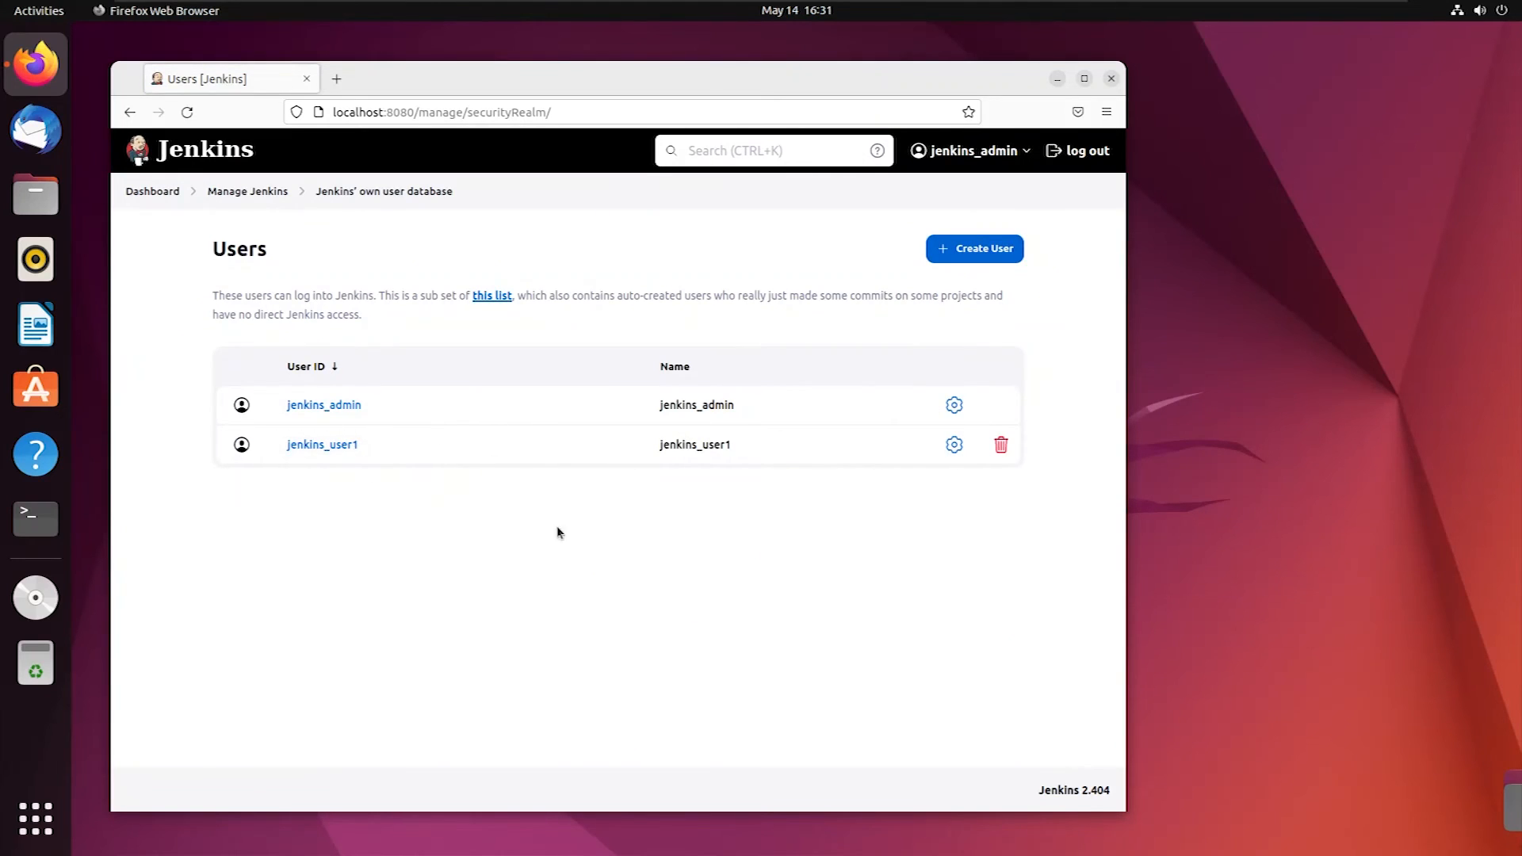
{"action": "mouse_move", "coordinate": [990, 266]}
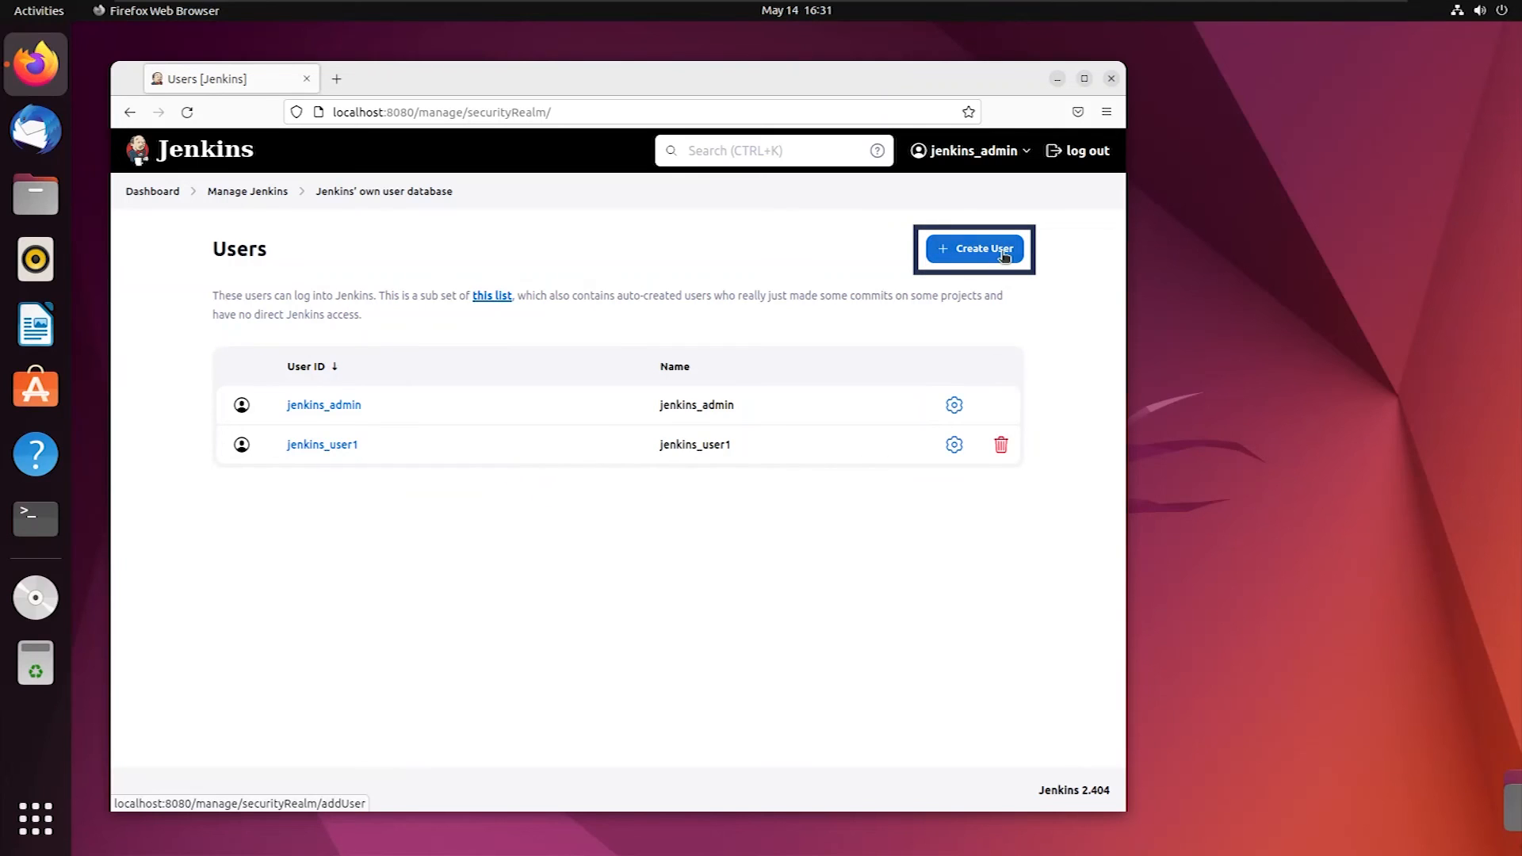
{"action": "left_click", "coordinate": [972, 249]}
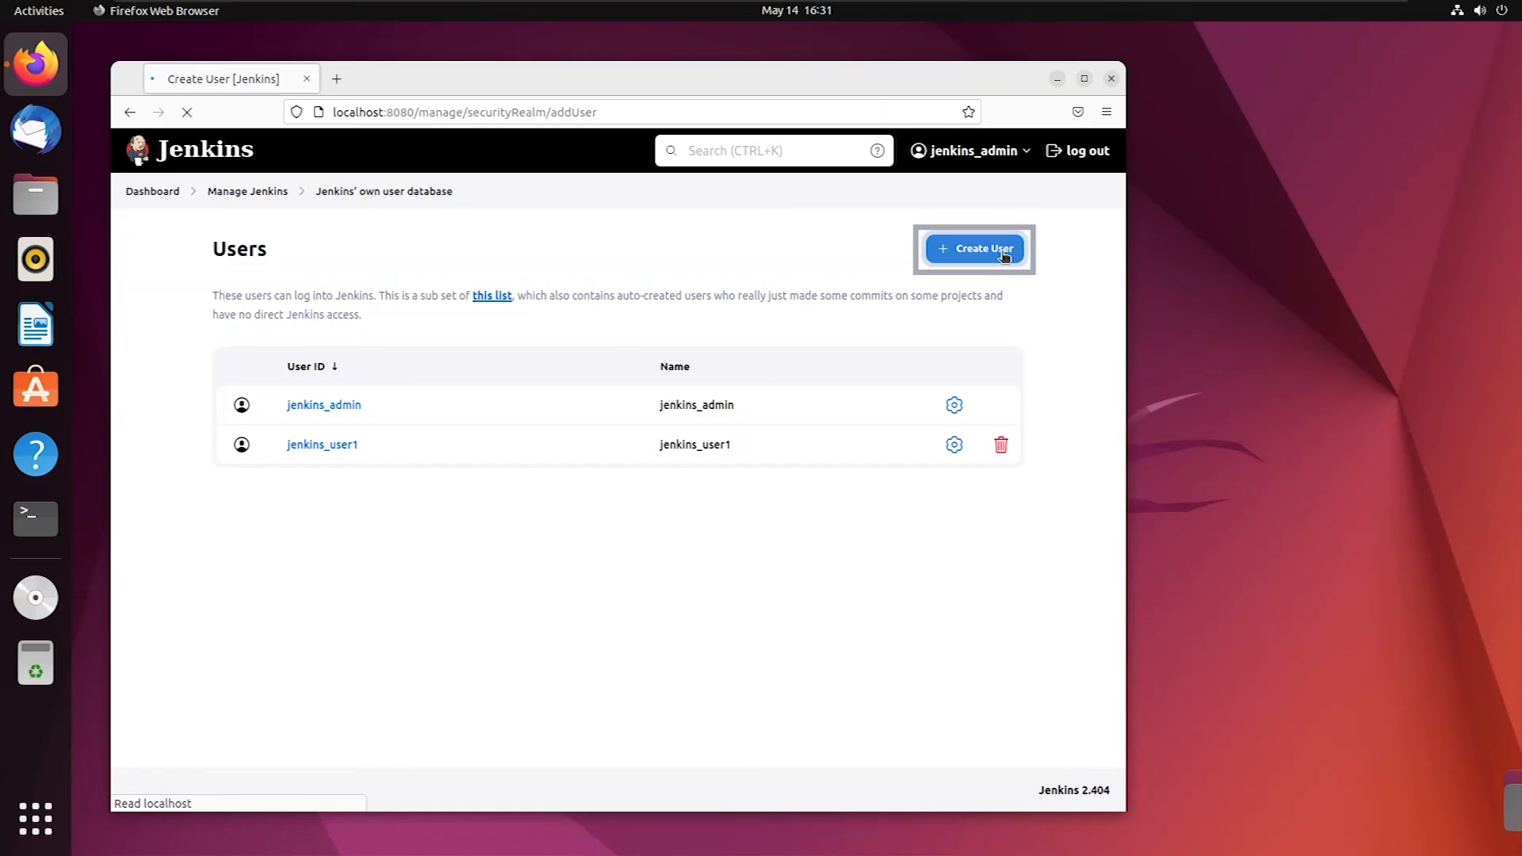
{"action": "left_click", "coordinate": [973, 249]}
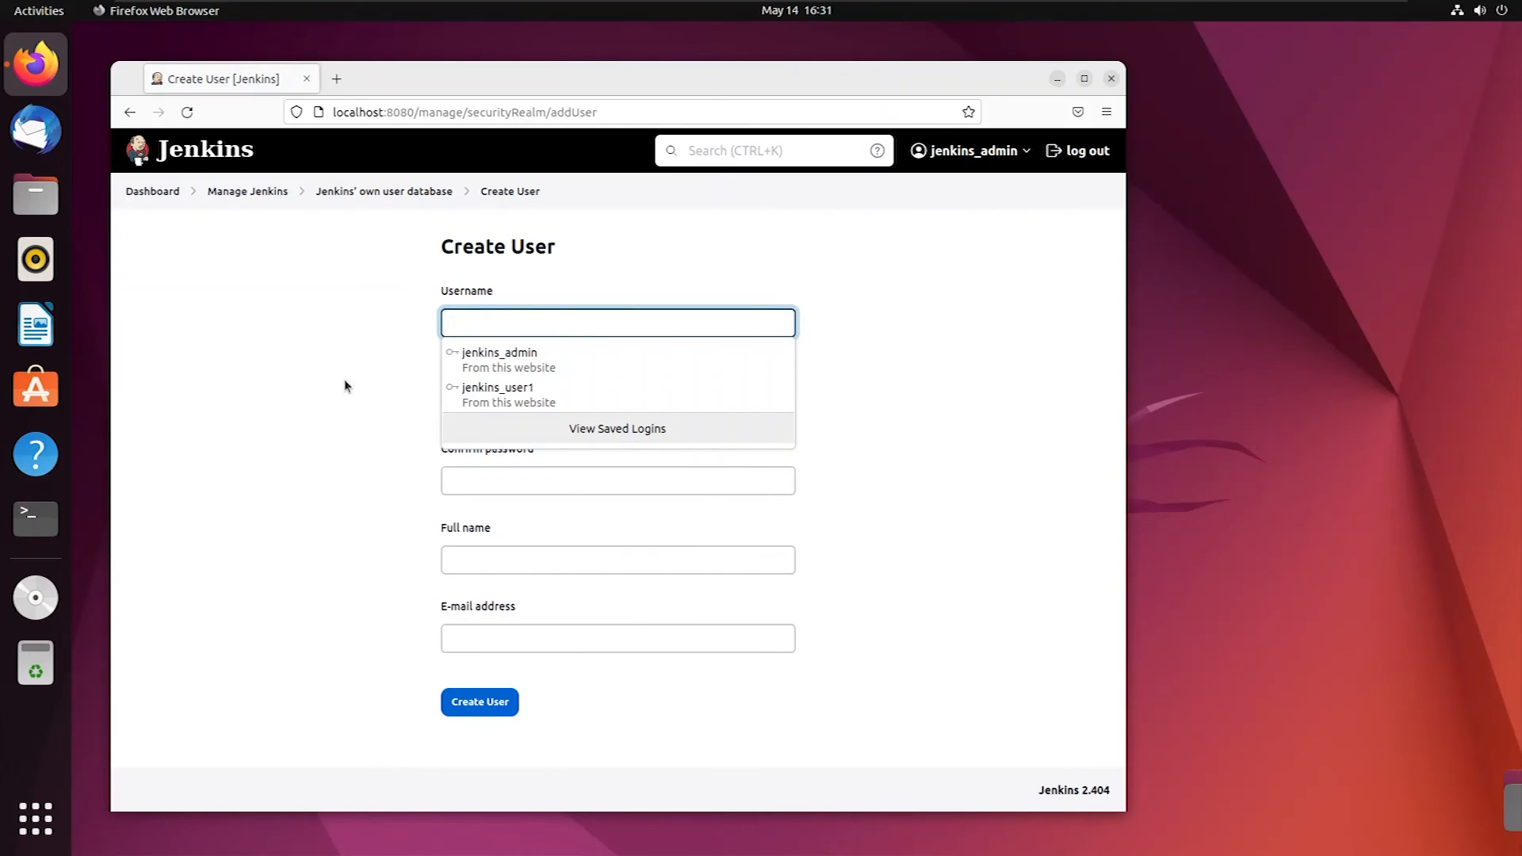
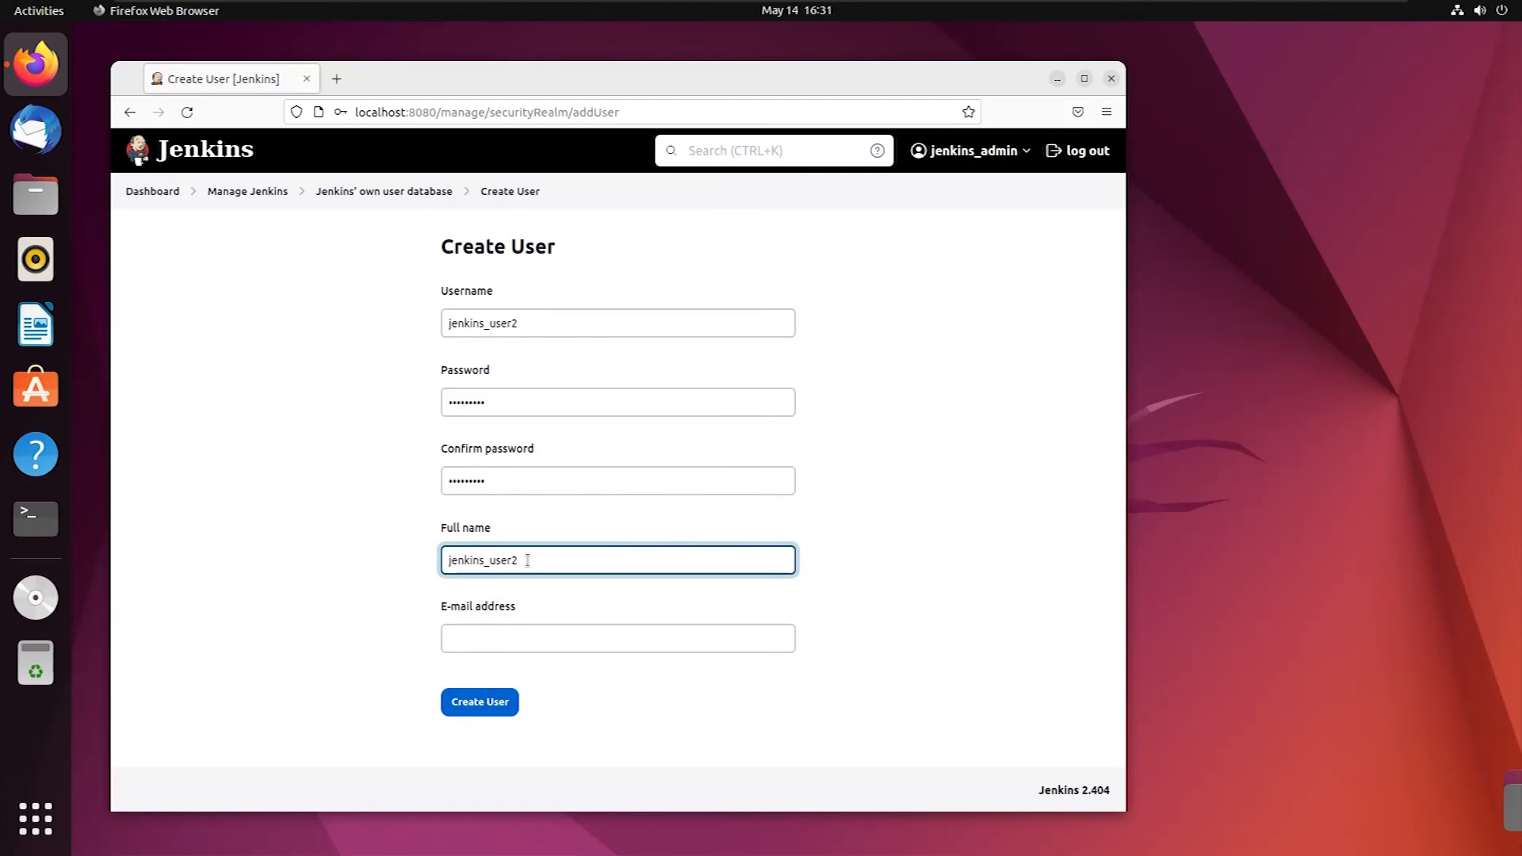
{"action": "left_click", "coordinate": [617, 638]}
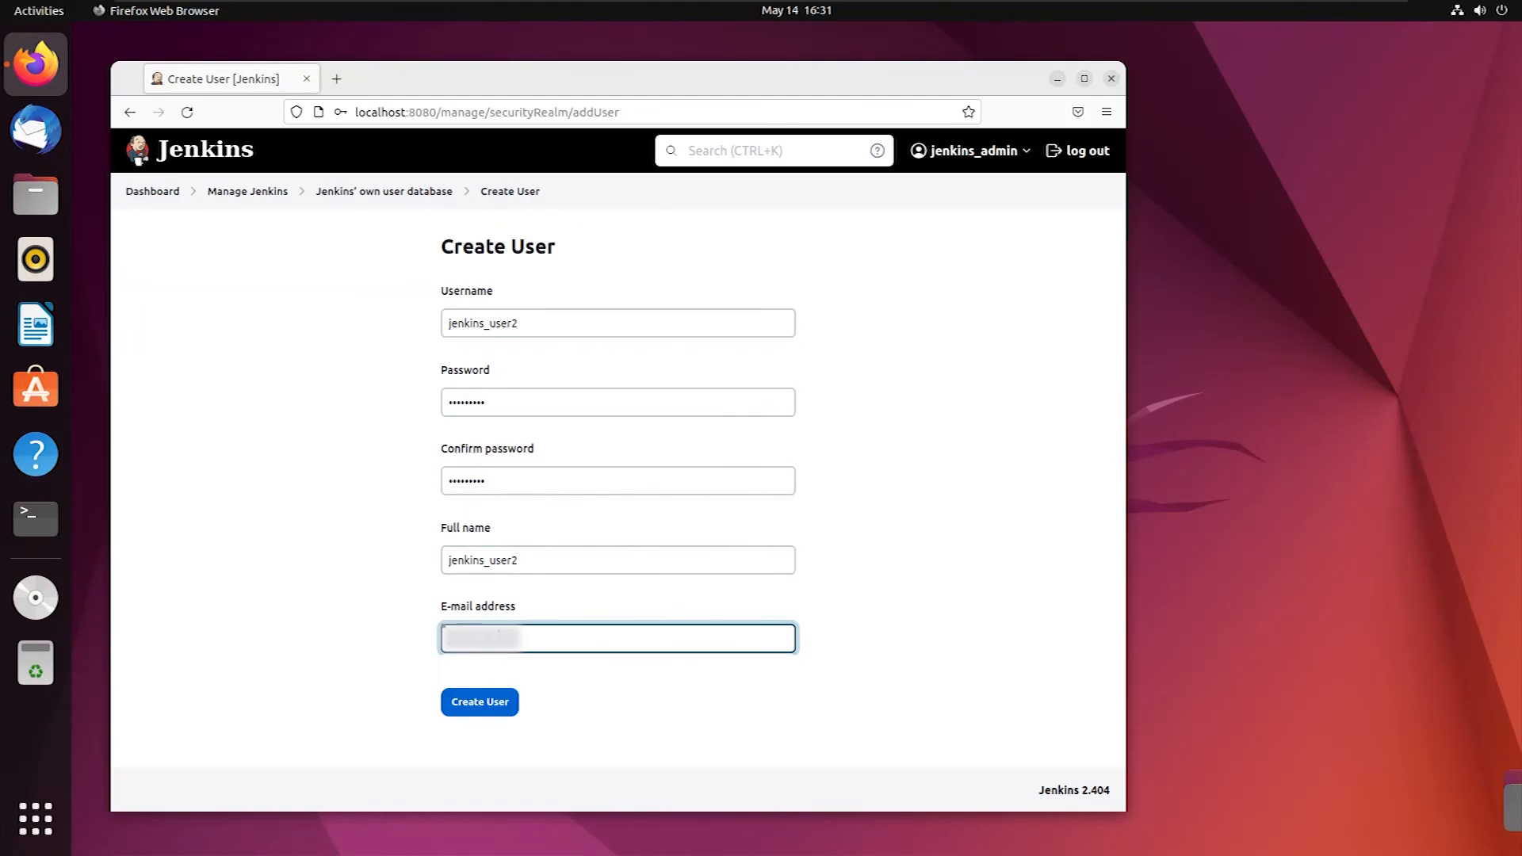
{"action": "type", "text": "@gmail.co"}
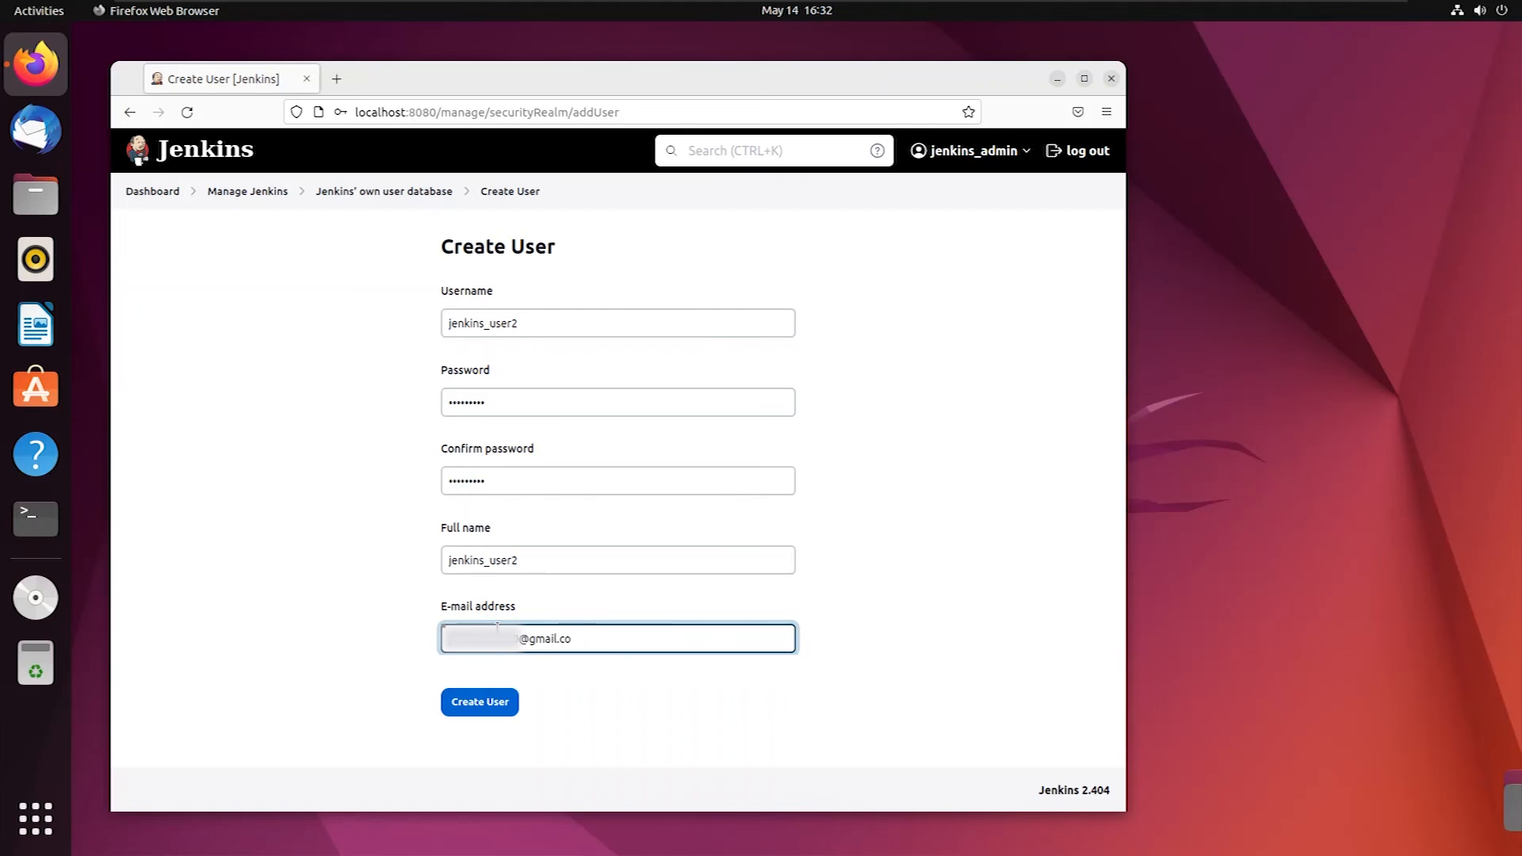
{"action": "type", "text": "m"}
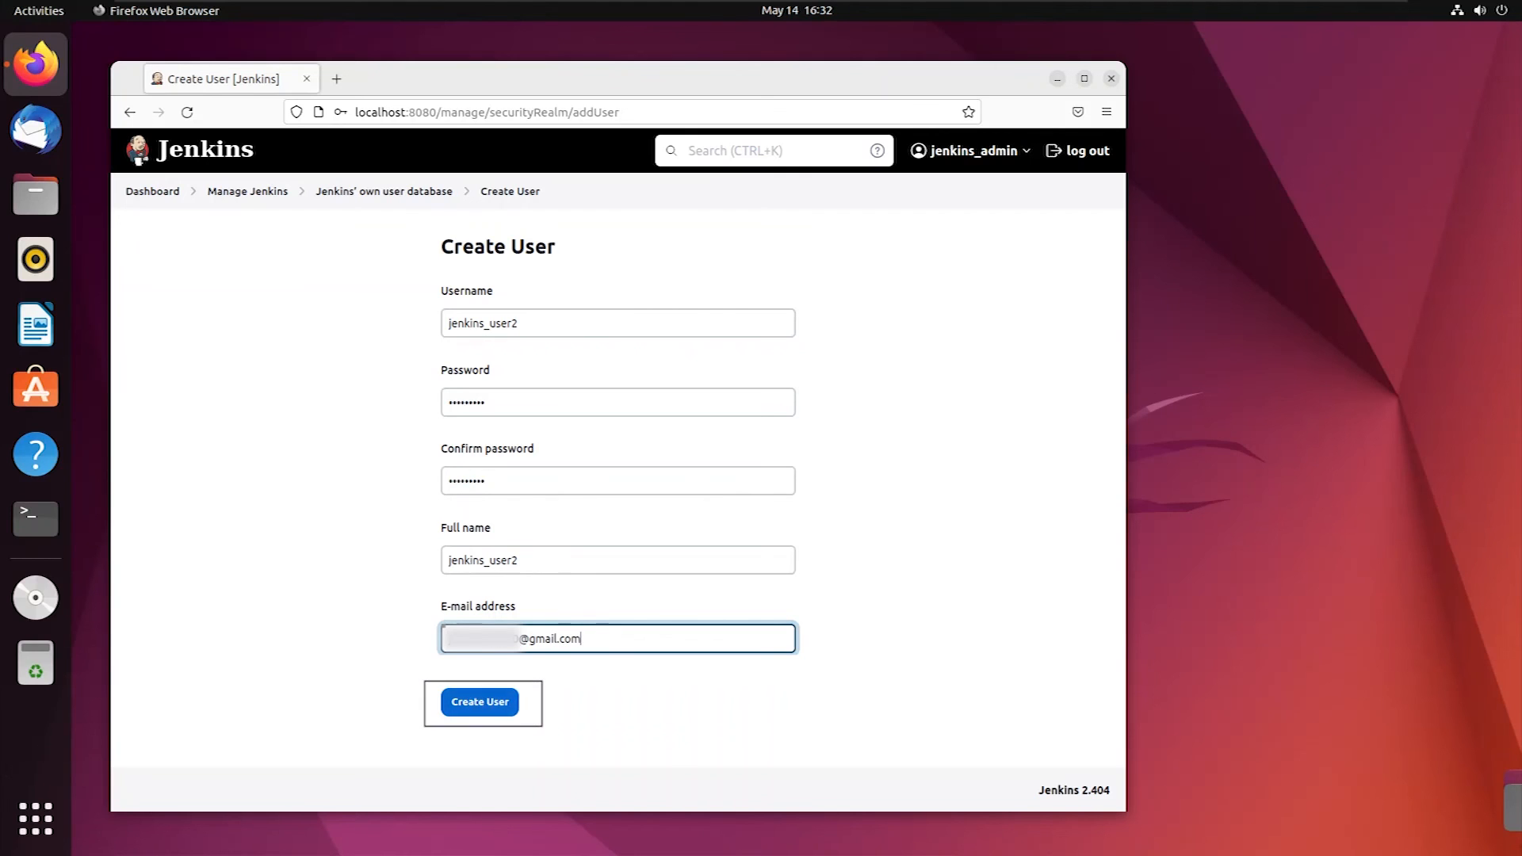
{"action": "left_click", "coordinate": [479, 703]}
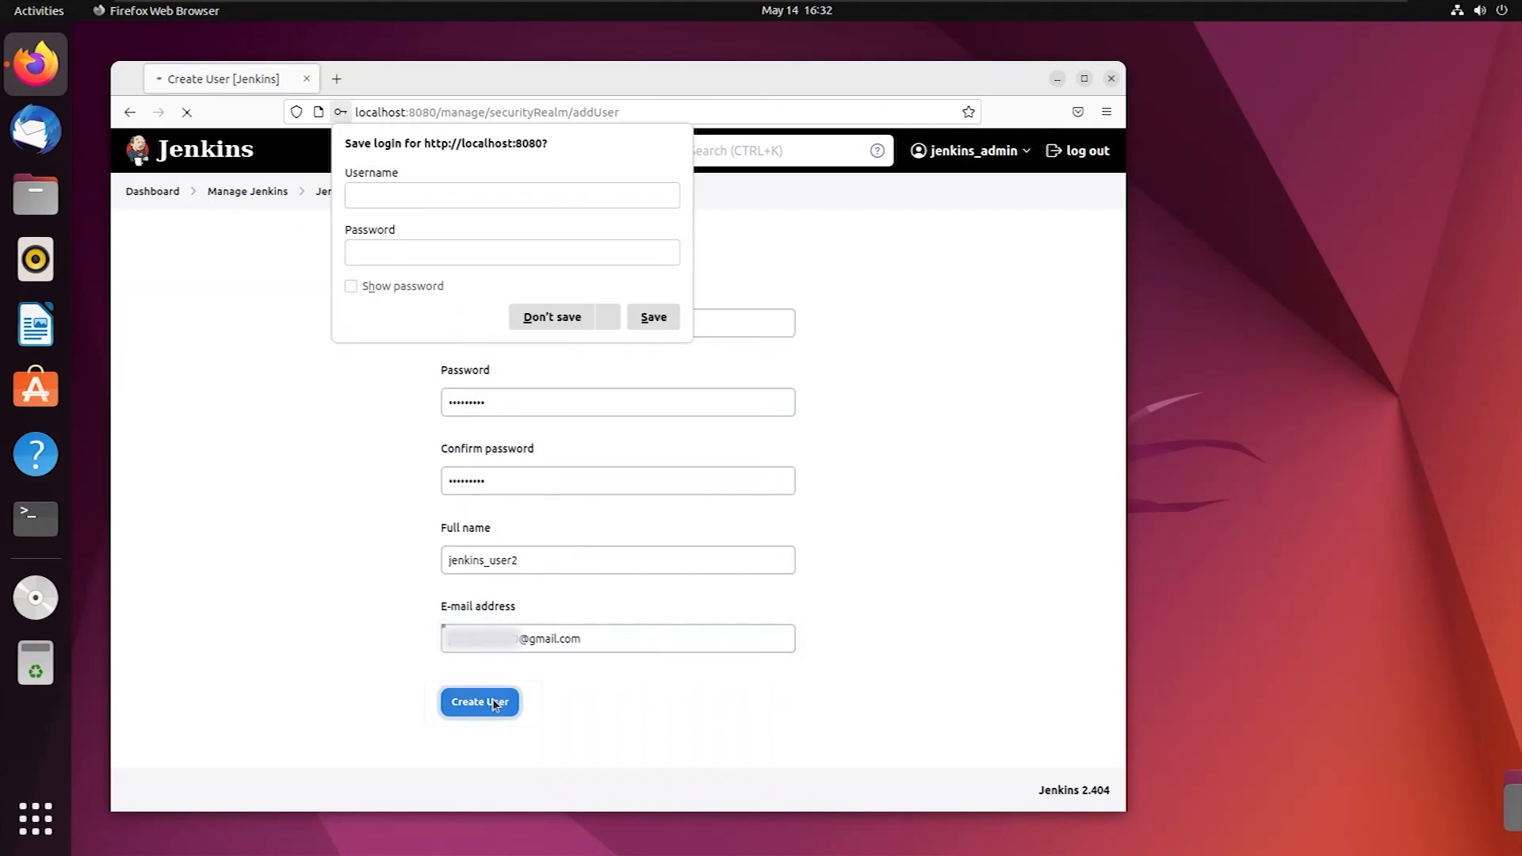
{"action": "left_click", "coordinate": [479, 703]}
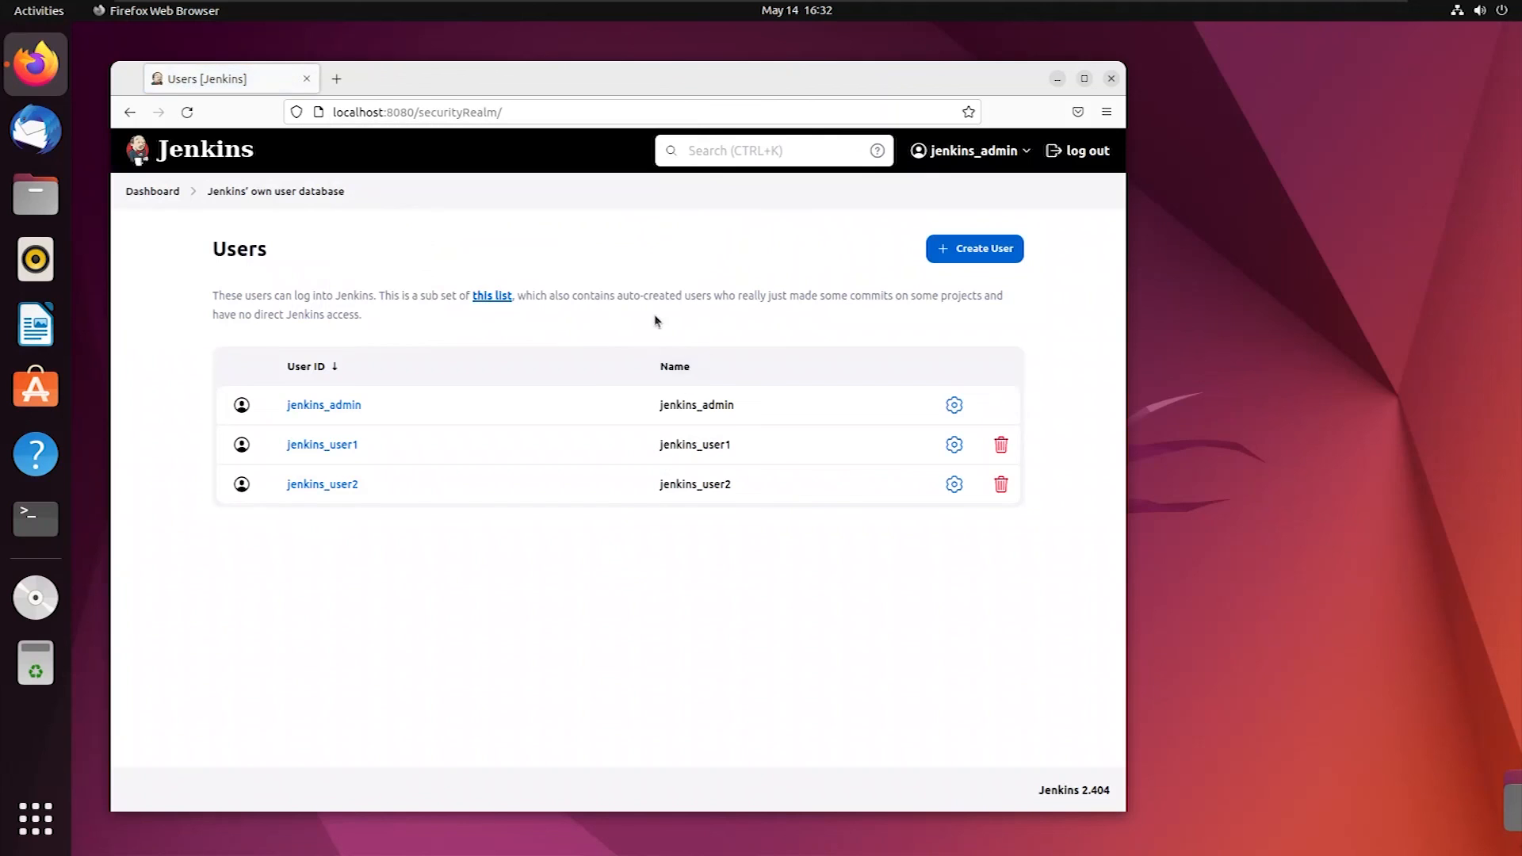